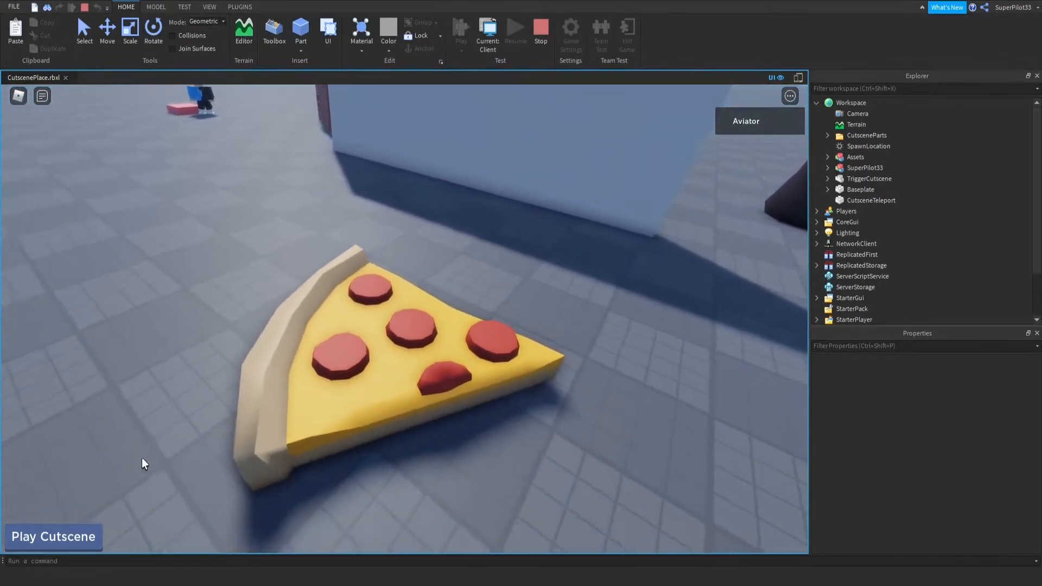
# Run the Play Cutscene button once, stop the test and start a fresh play test
pyautogui.click(53, 536)
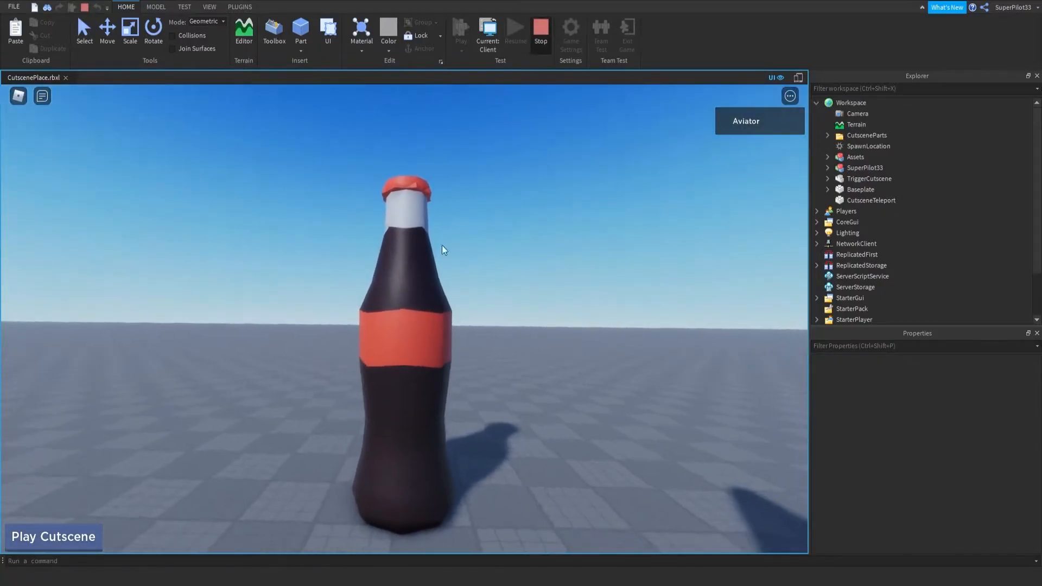
pyautogui.click(540, 27)
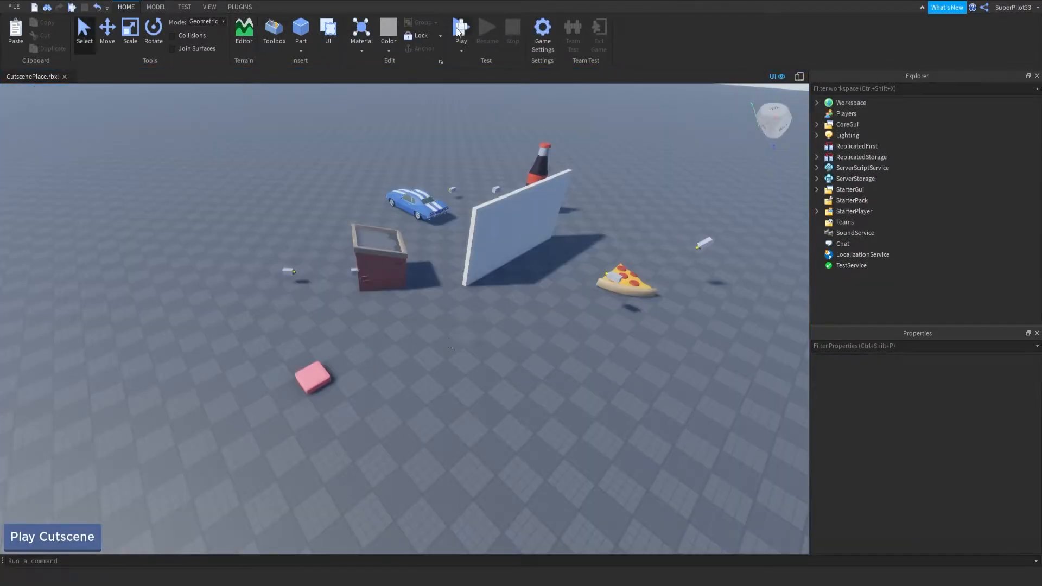
pyautogui.click(460, 26)
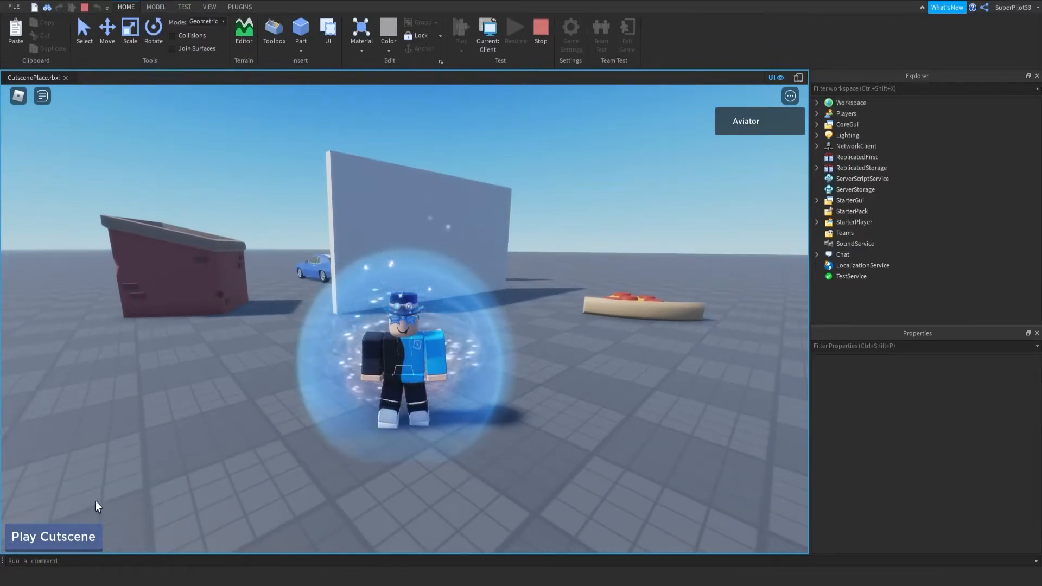
pyautogui.moveTo(120, 522)
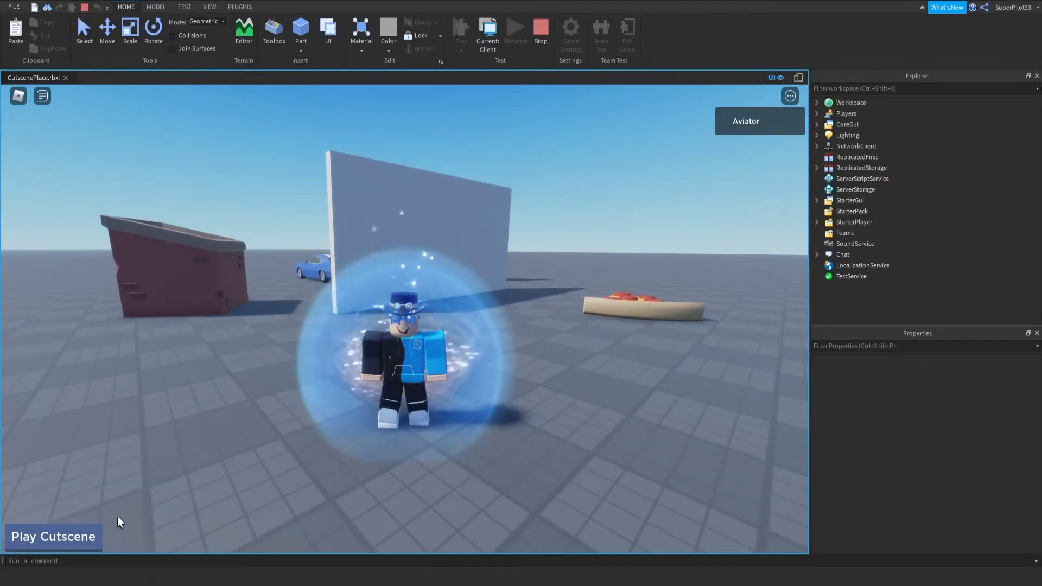
# Trigger the Play Cutscene camera sweep several times, then stop the play test
pyautogui.click(81, 536)
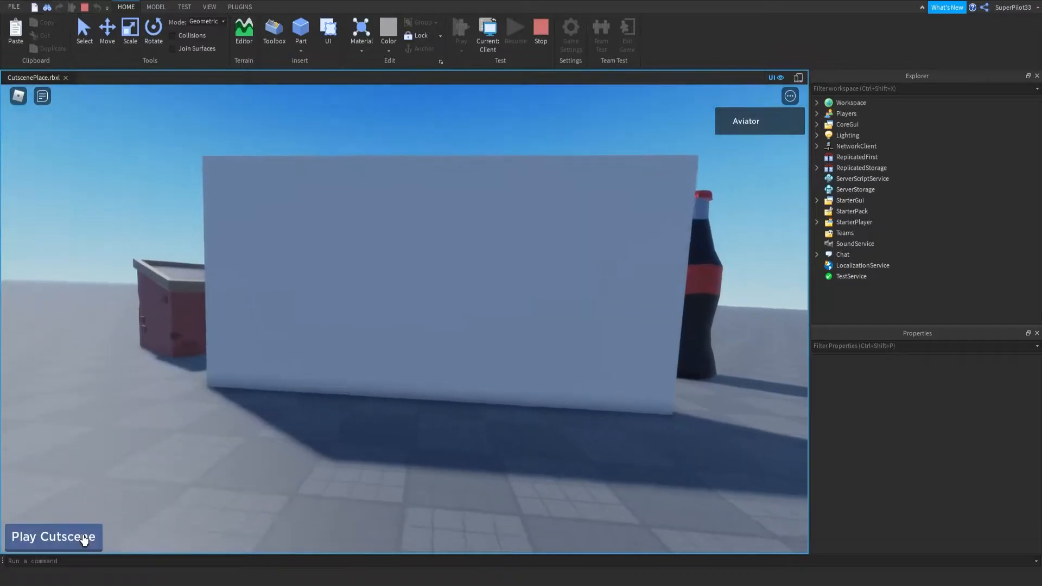
pyautogui.click(54, 536)
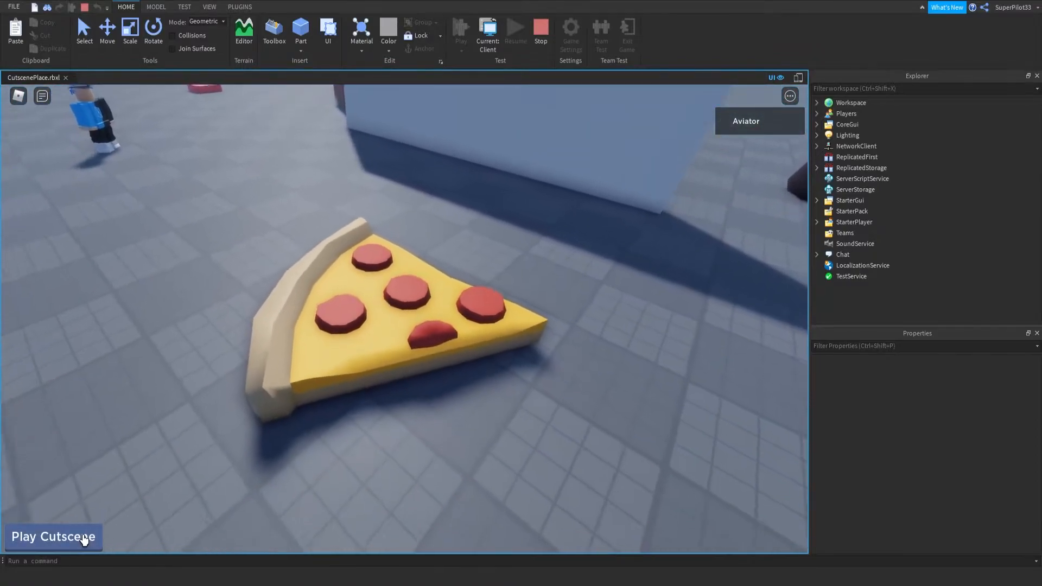
pyautogui.click(53, 536)
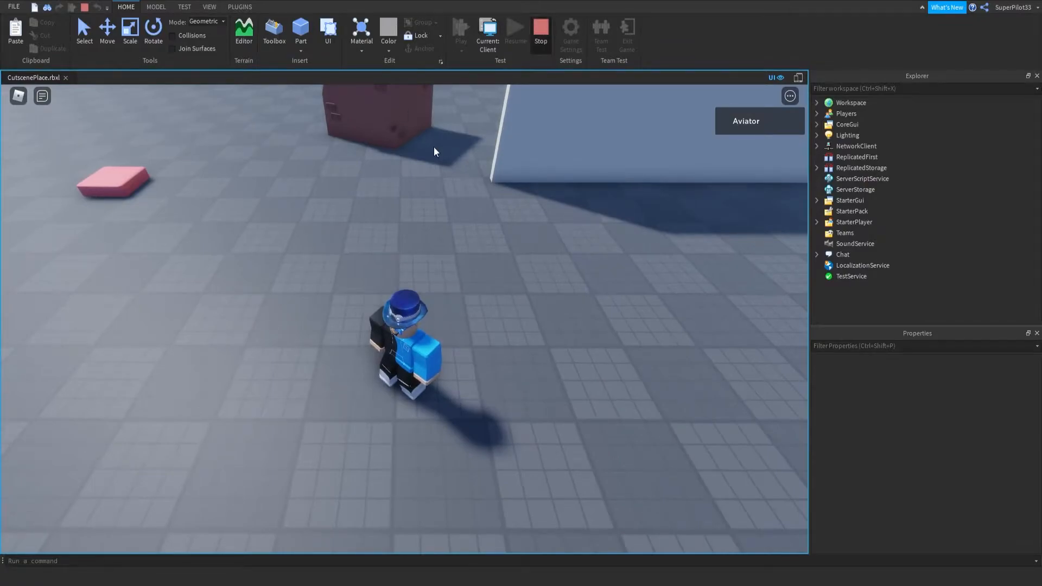
pyautogui.click(540, 28)
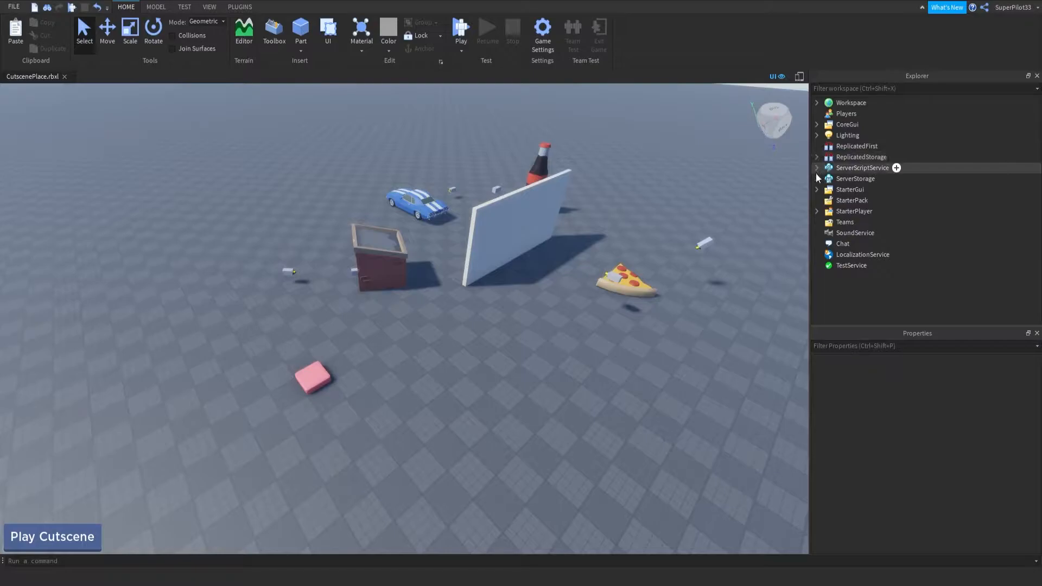
# Expand ServerScriptService and StarterGui to reveal CutsceneScript and ScreenGui
pyautogui.click(816, 167)
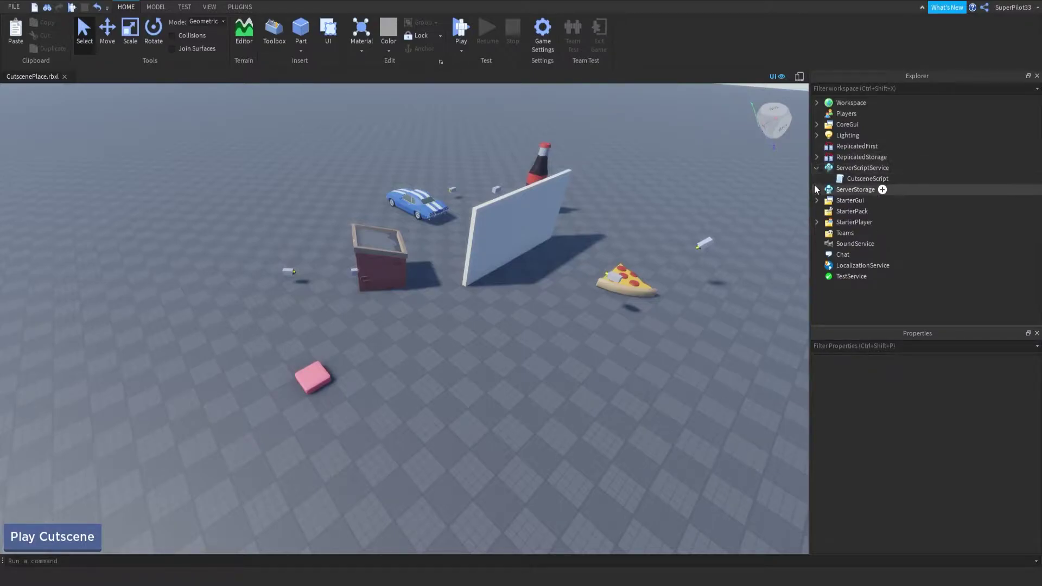
pyautogui.click(816, 200)
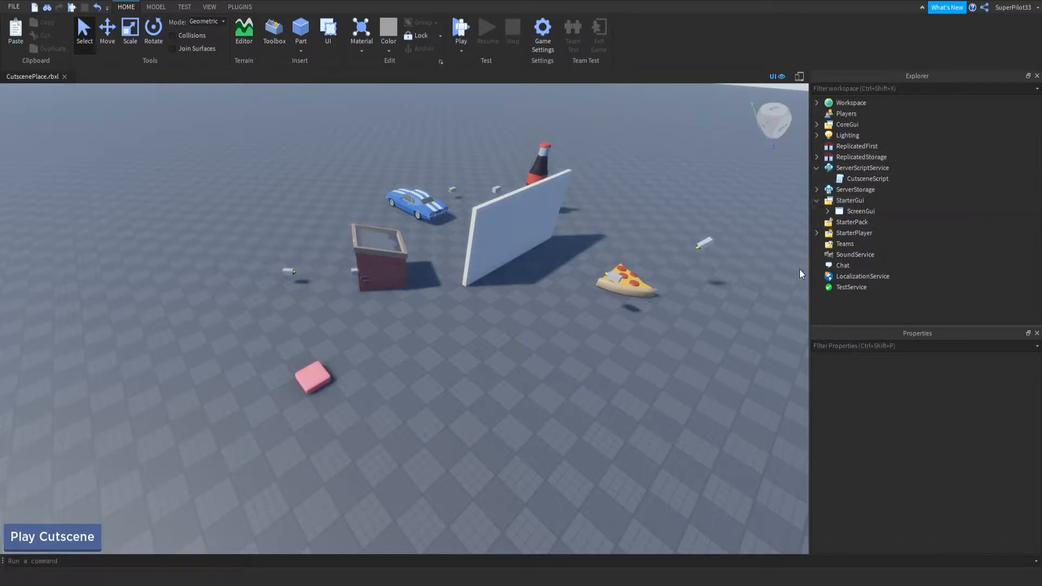
pyautogui.moveTo(203, 456)
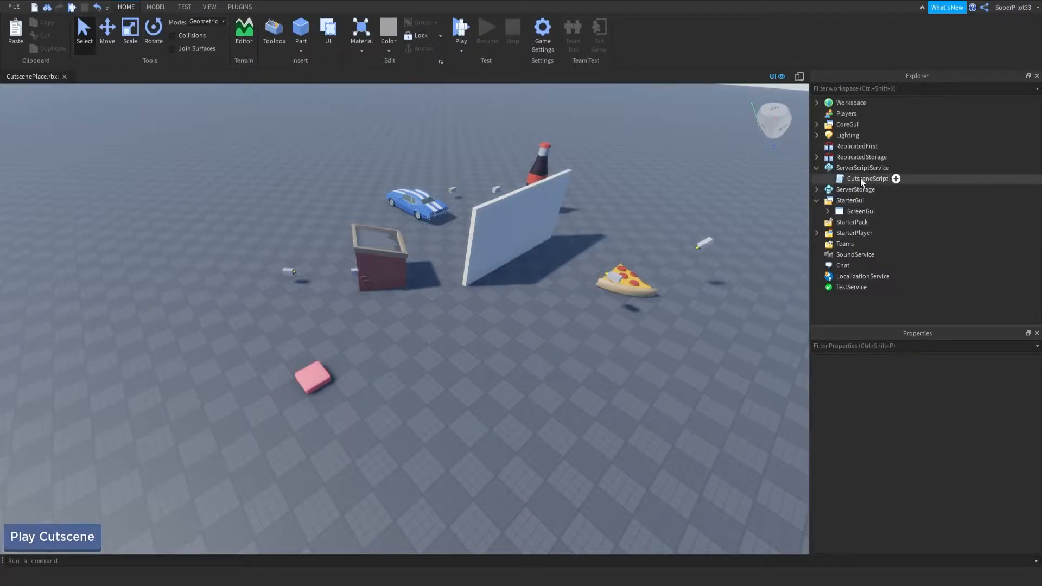
pyautogui.click(867, 178)
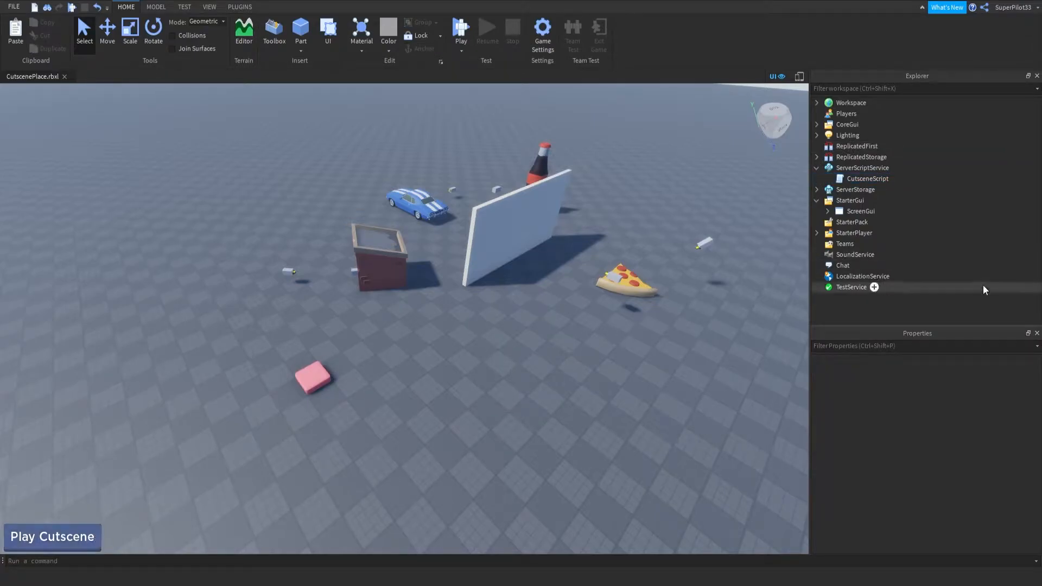
# Expand StarterPlayer and ScreenGui to show CameraTween, LocalScript and Button, and open the script
pyautogui.click(816, 233)
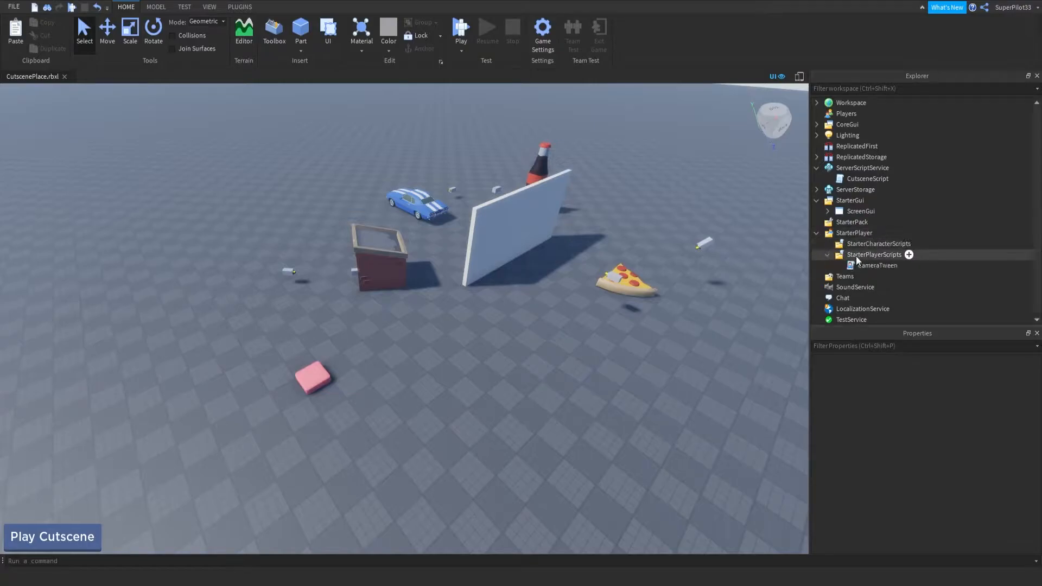
pyautogui.click(817, 211)
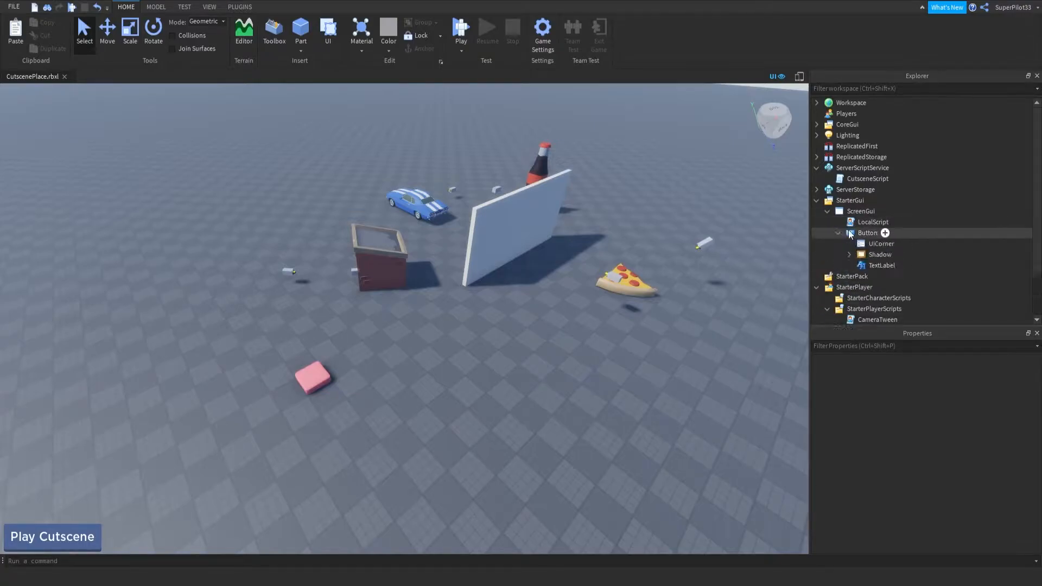
pyautogui.doubleClick(873, 221)
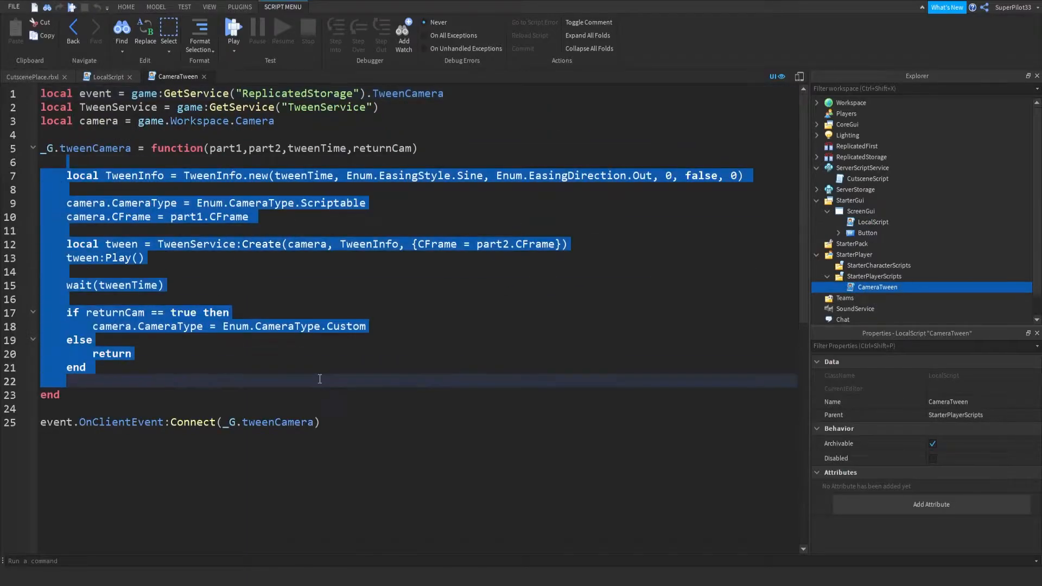
# Compare the LocalScript's button-hiding line against the CameraTween code
pyautogui.click(105, 76)
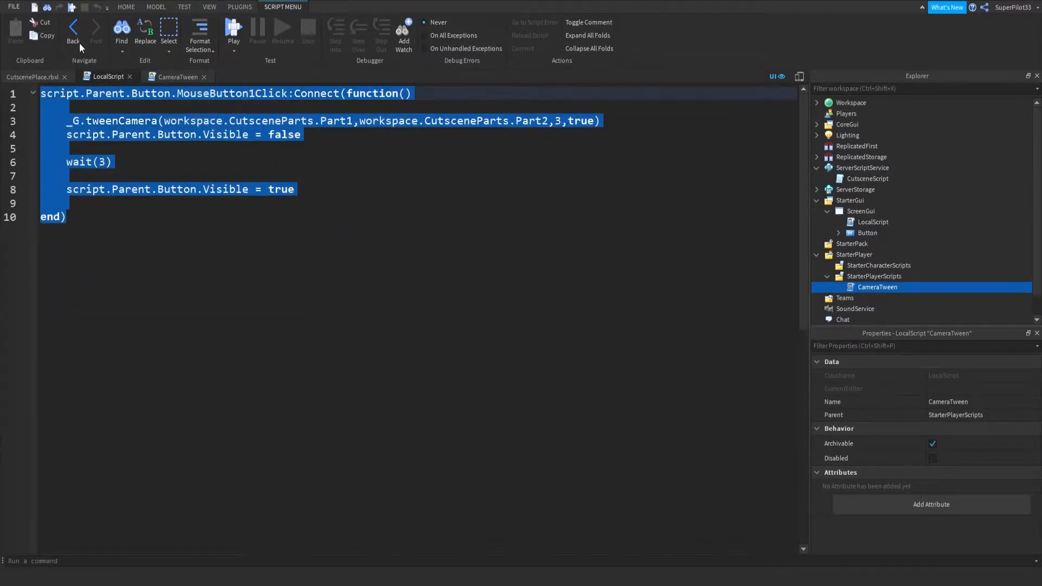
pyautogui.click(363, 173)
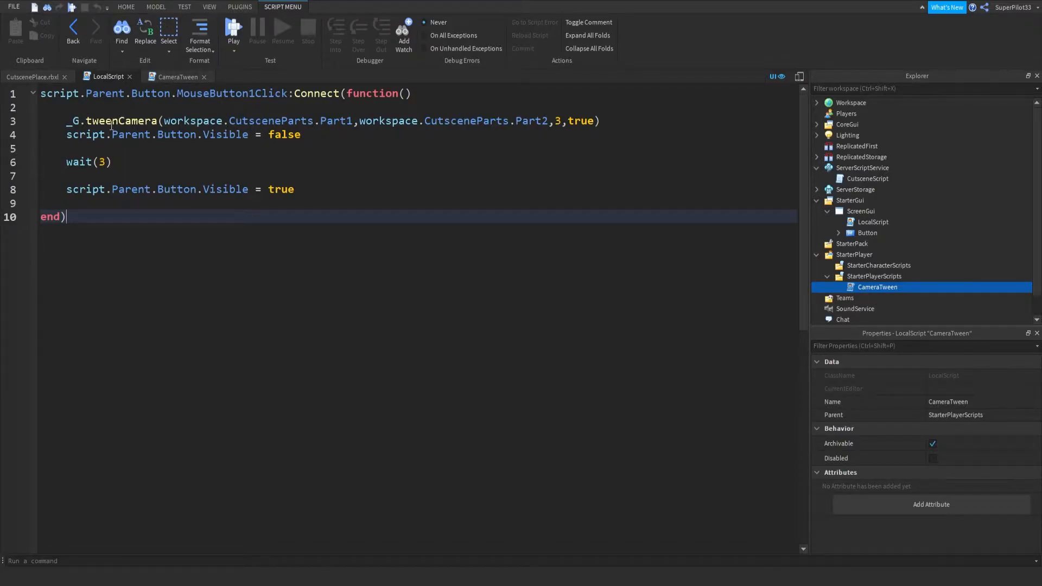
pyautogui.click(176, 75)
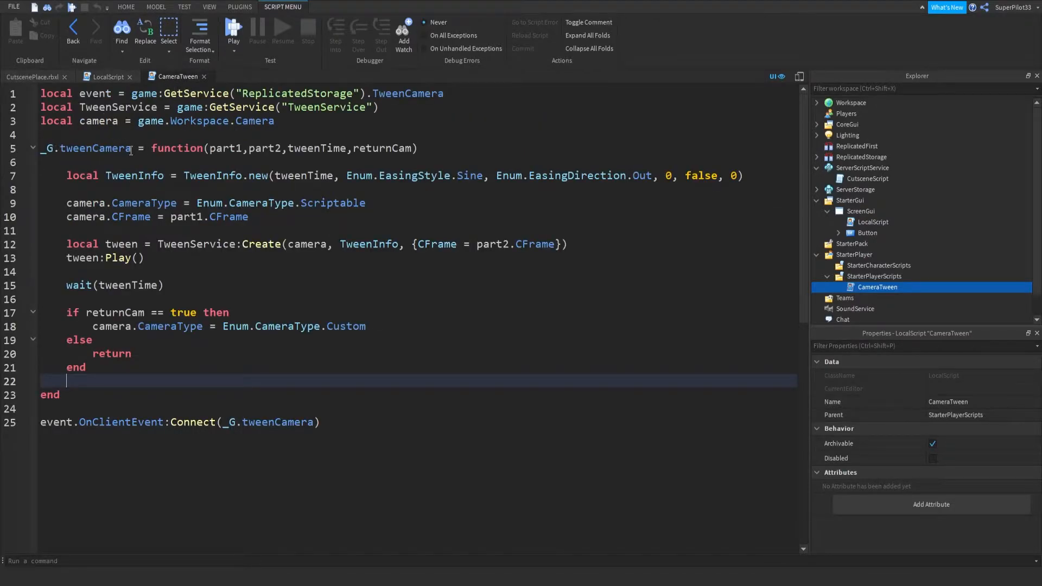
pyautogui.click(107, 76)
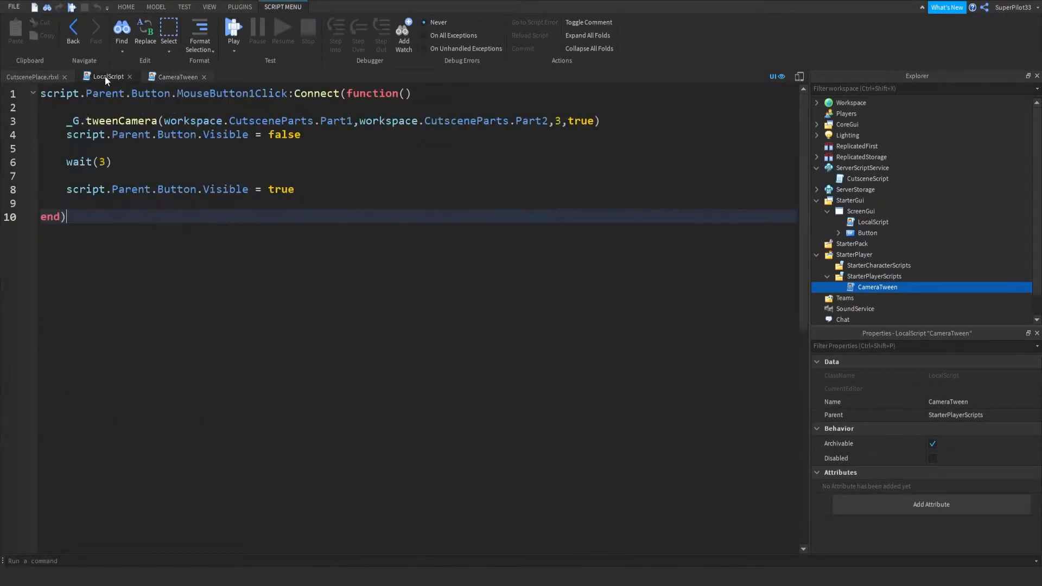
pyautogui.click(277, 210)
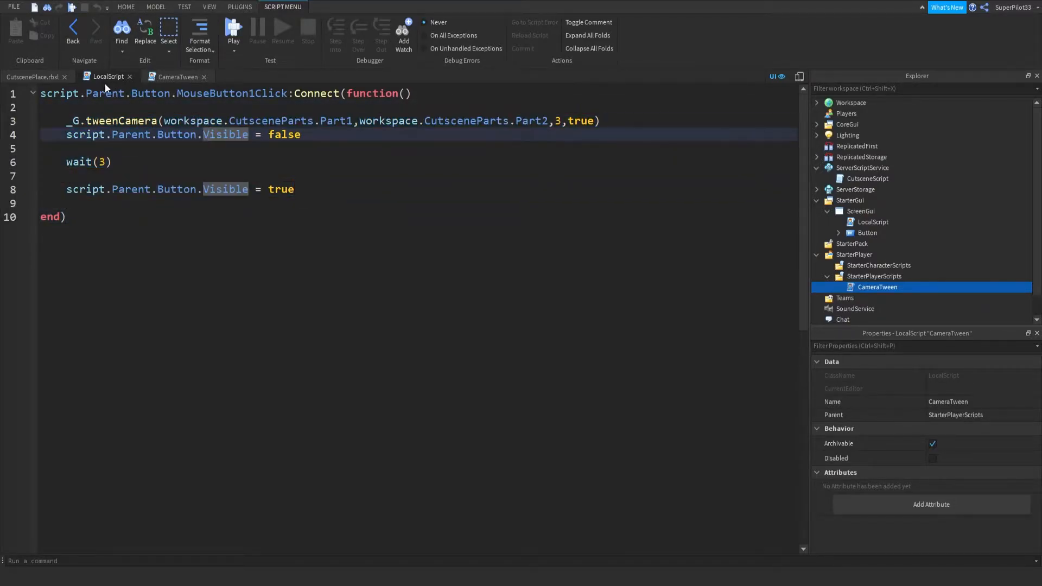
pyautogui.click(175, 76)
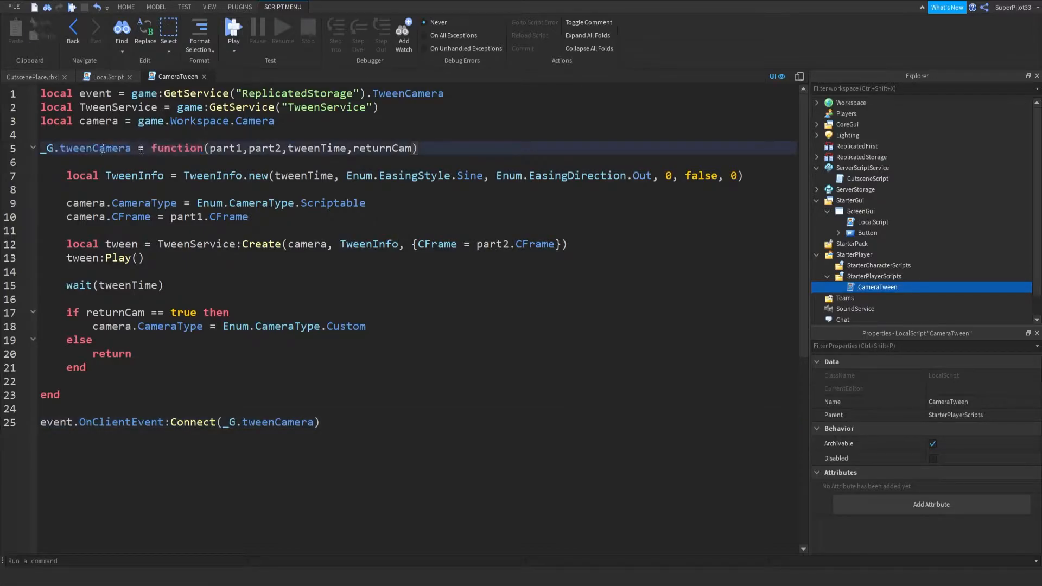
# Highlight the _G.tweenCamera function name, its tweenTime parameter and the OnClientEvent connection
pyautogui.moveTo(98, 147); pyautogui.dragTo(186, 147)
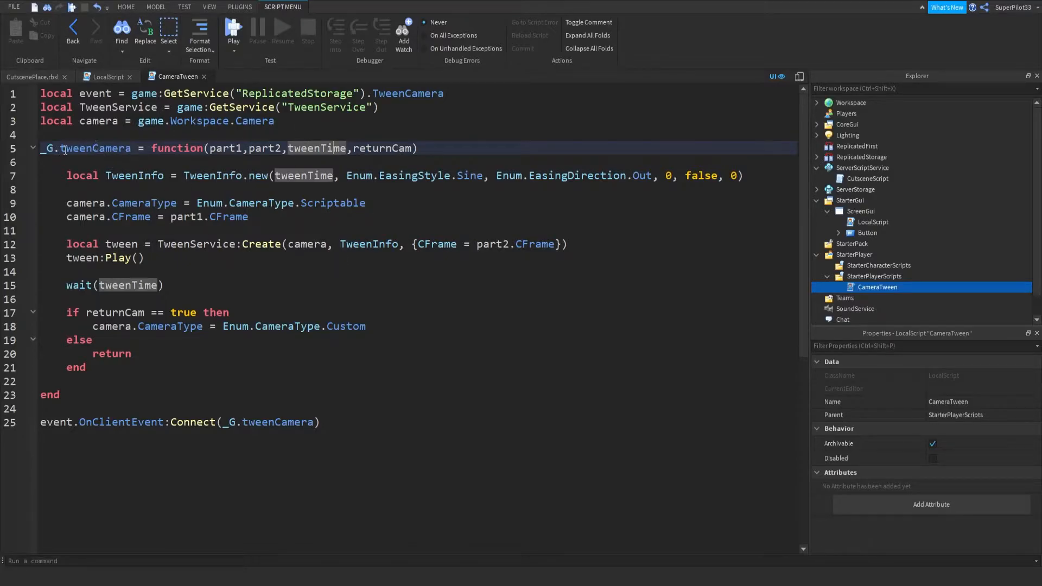
pyautogui.doubleClick(98, 147)
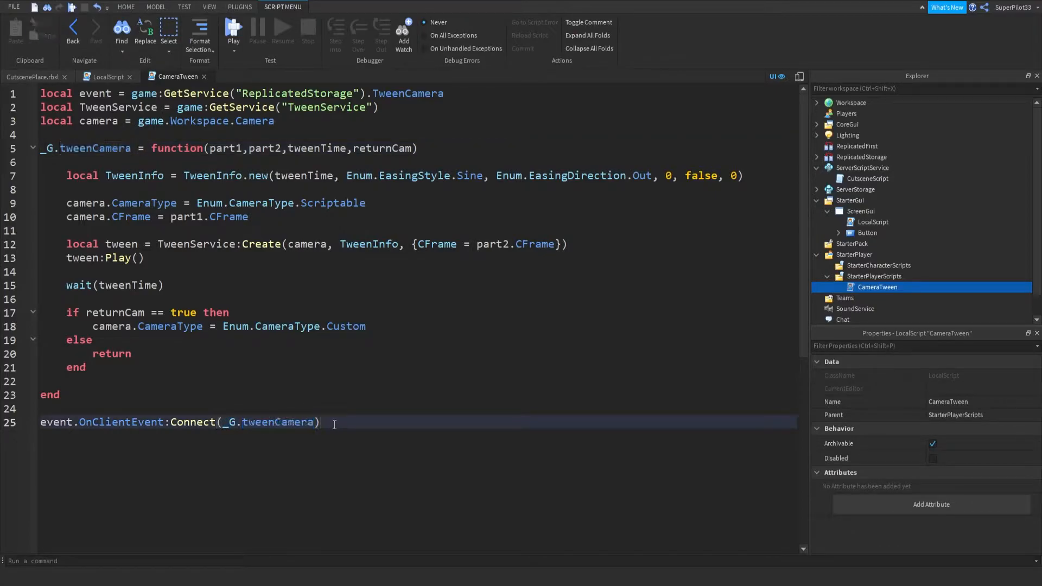
pyautogui.click(102, 76)
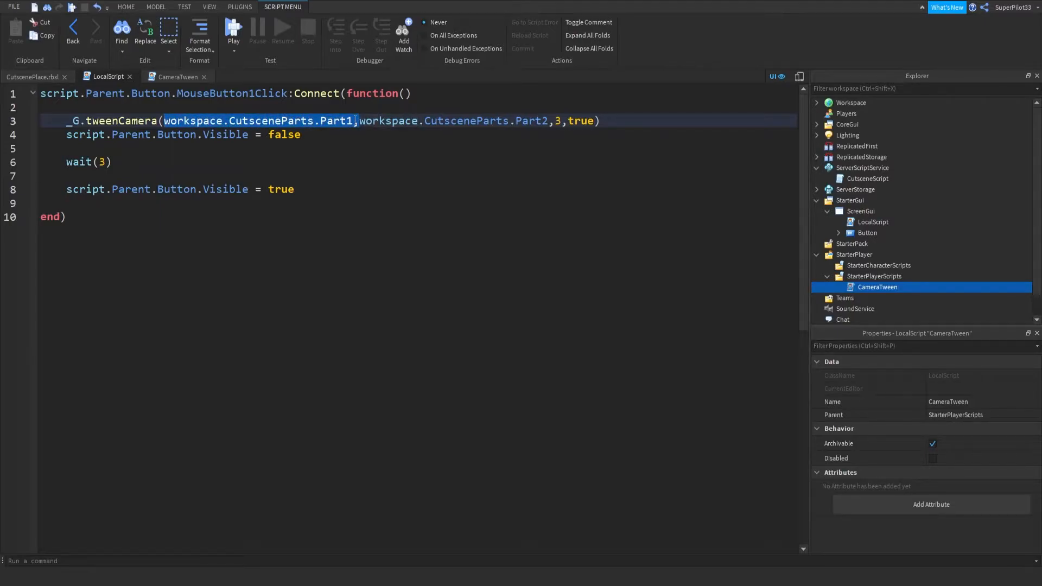
pyautogui.click(178, 76)
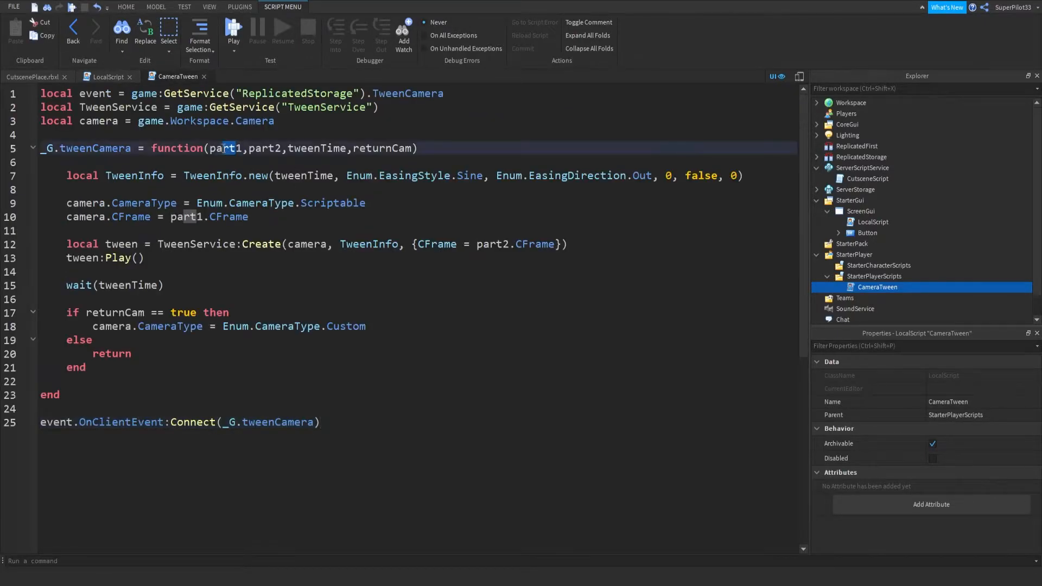
# Match the Part1, CutsceneParts.Part2, 3-second and true arguments to part1, part2, tweenTime and returnCam
pyautogui.click(103, 76)
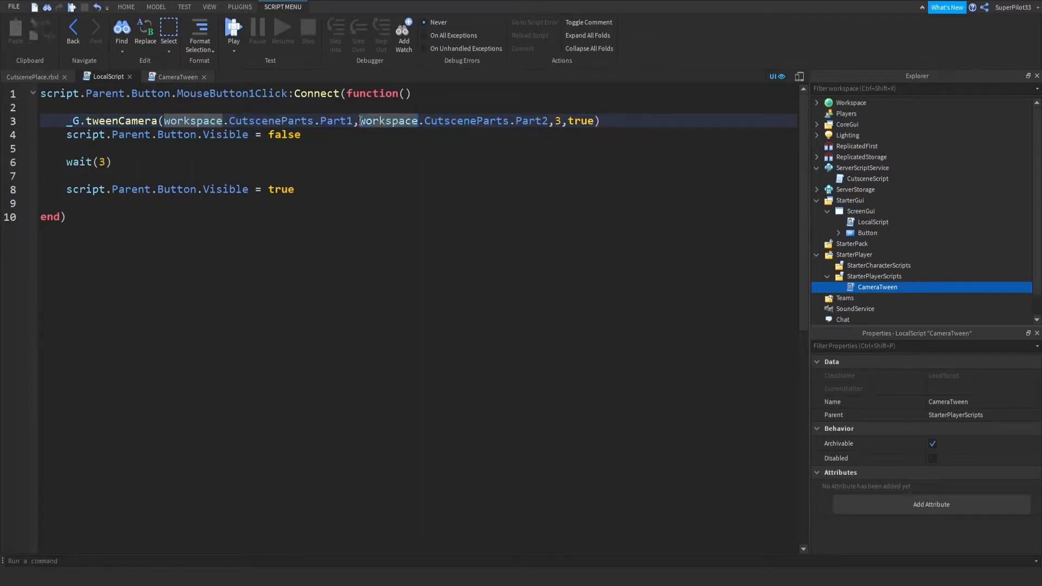
pyautogui.moveTo(359, 120); pyautogui.dragTo(551, 121)
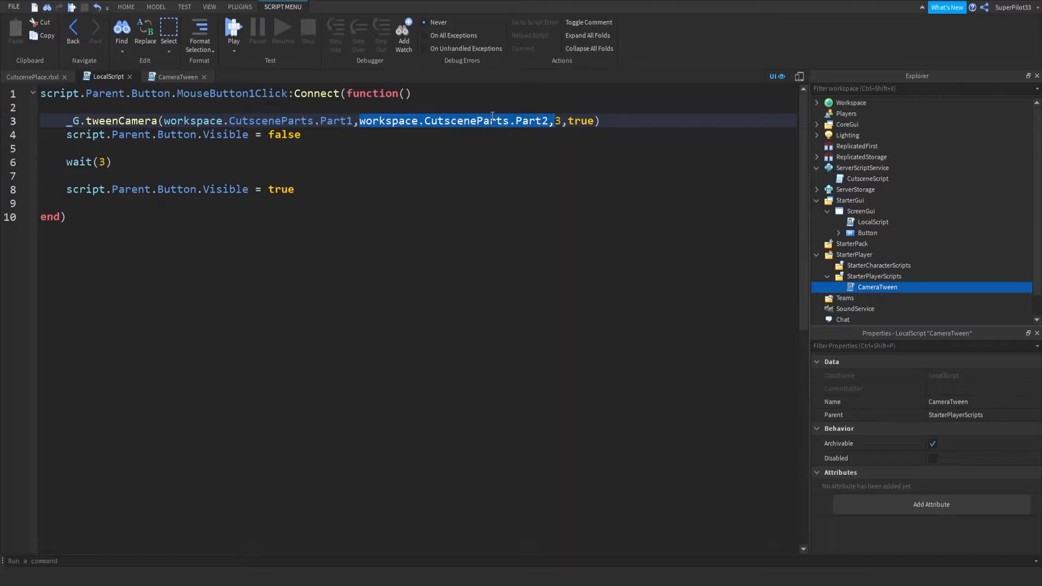
pyautogui.click(174, 76)
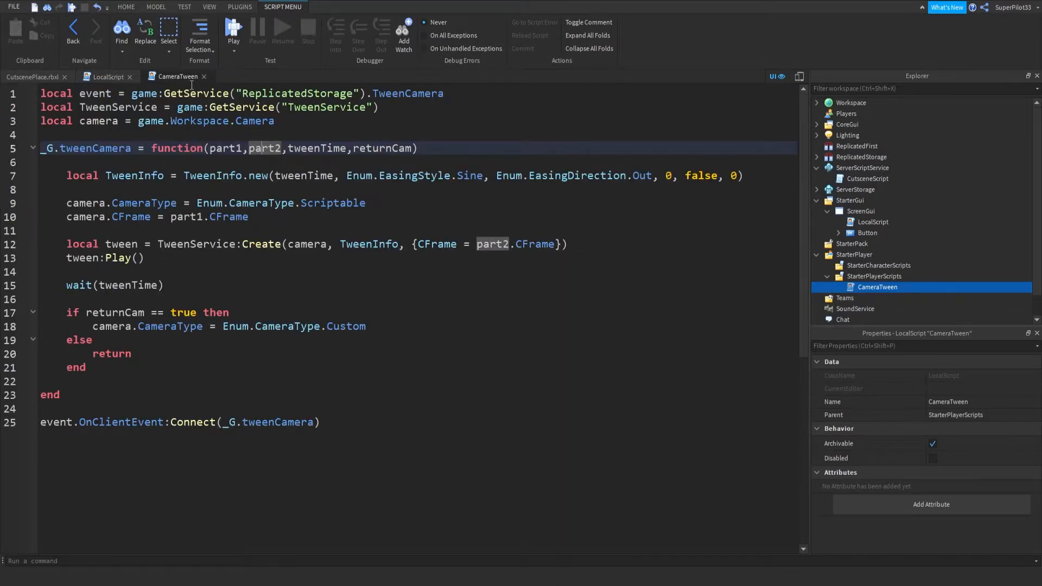
pyautogui.click(103, 76)
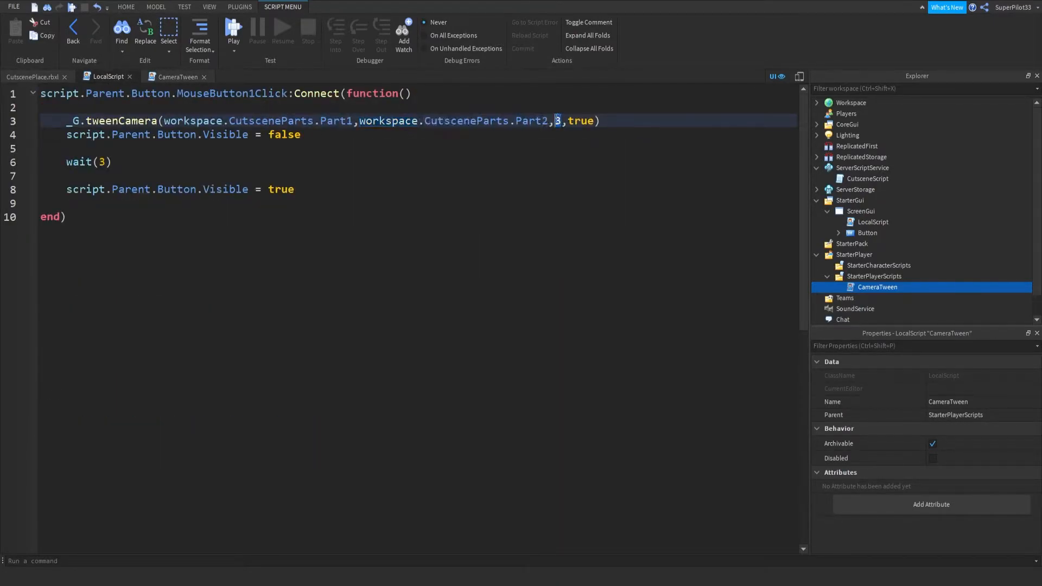
pyautogui.moveTo(531, 126)
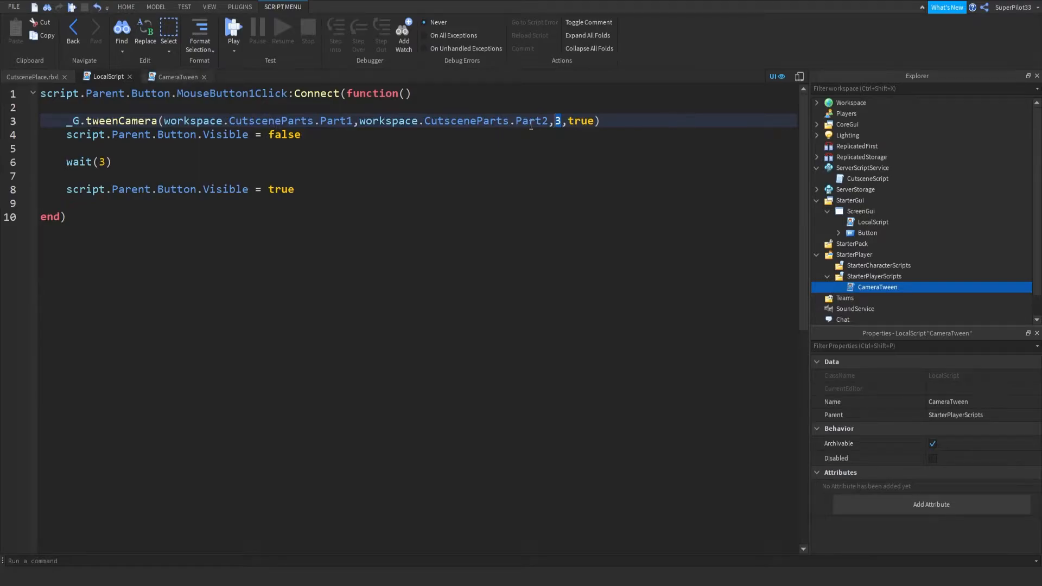
pyautogui.click(172, 76)
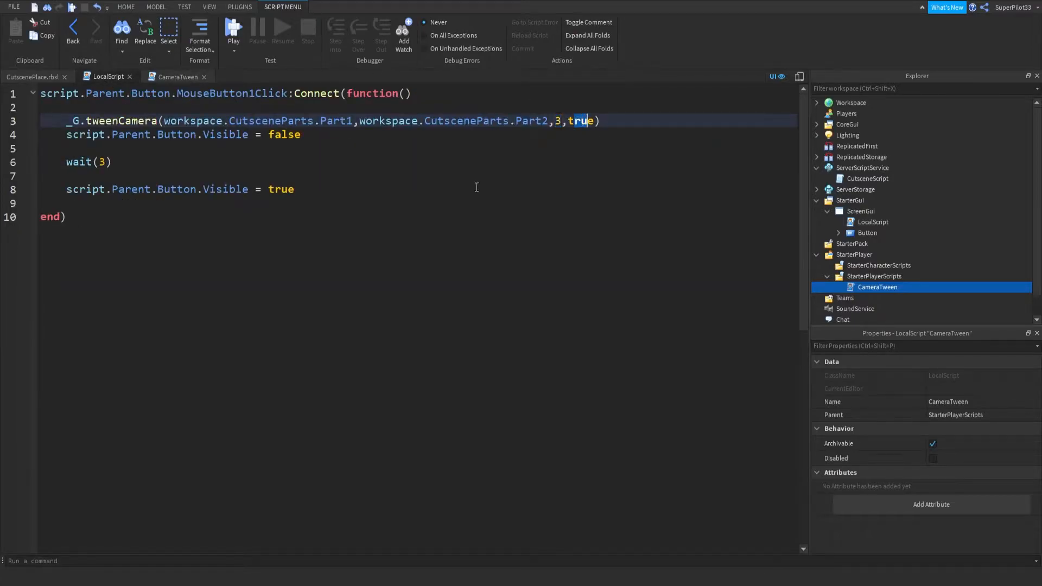
pyautogui.moveTo(269, 167)
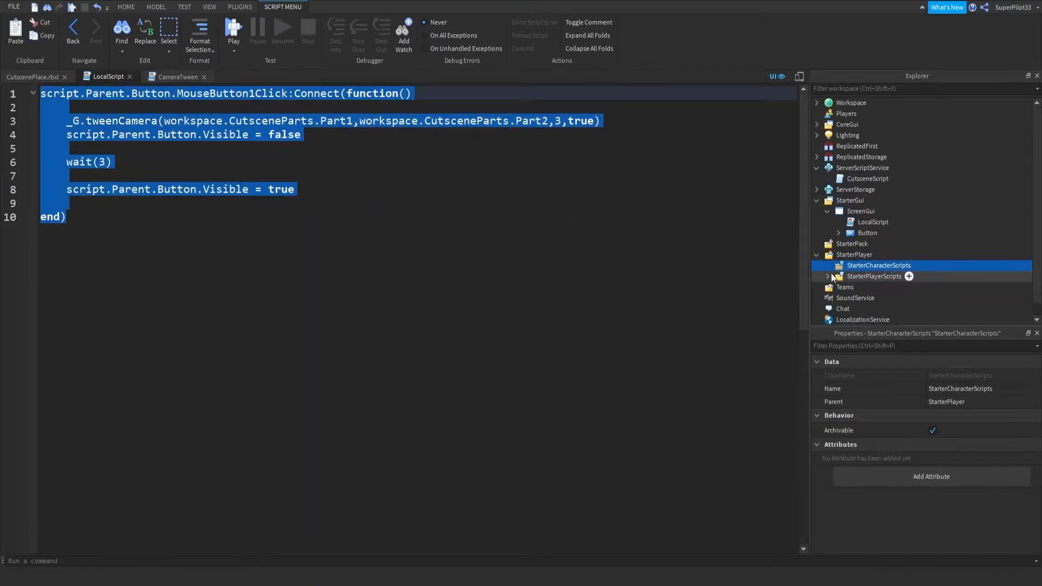
# Declare 'local function tweenCamera' in CameraTween, connect OnClientEvent to it, and return to the place view
pyautogui.click(877, 287)
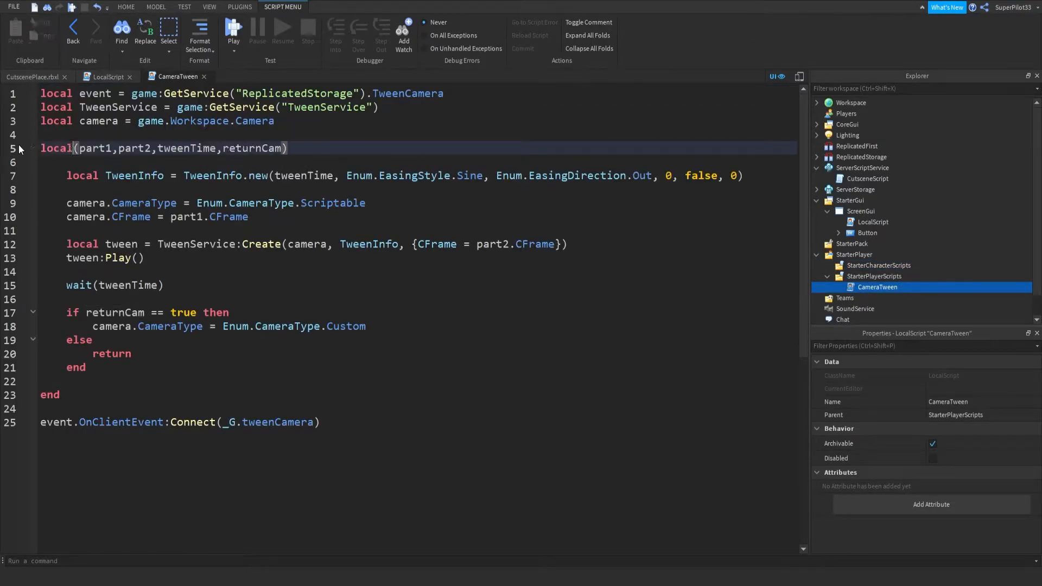
pyautogui.write('tweencamera =')
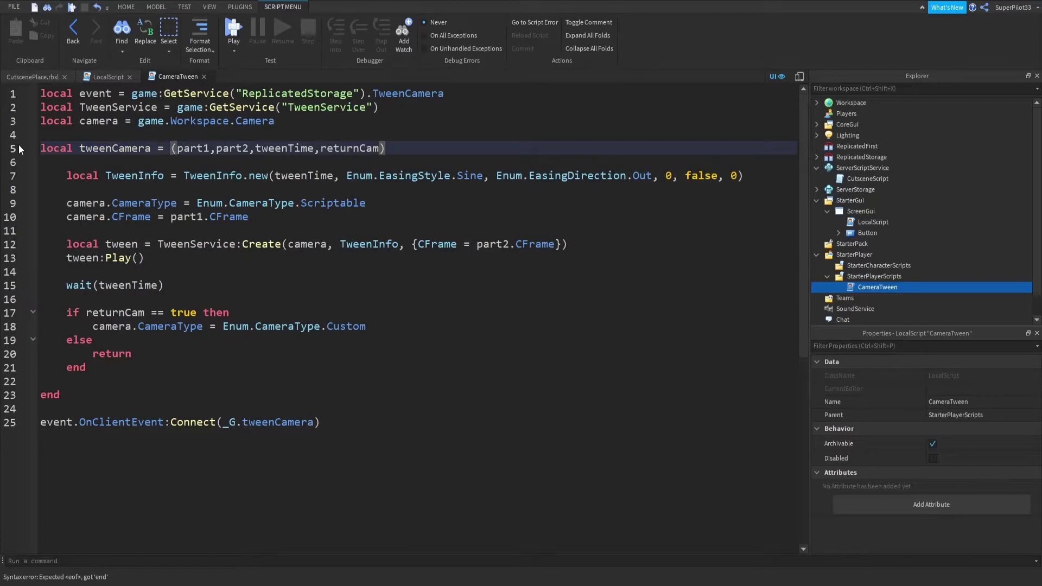
pyautogui.doubleClick(115, 148)
pyautogui.write(' function')
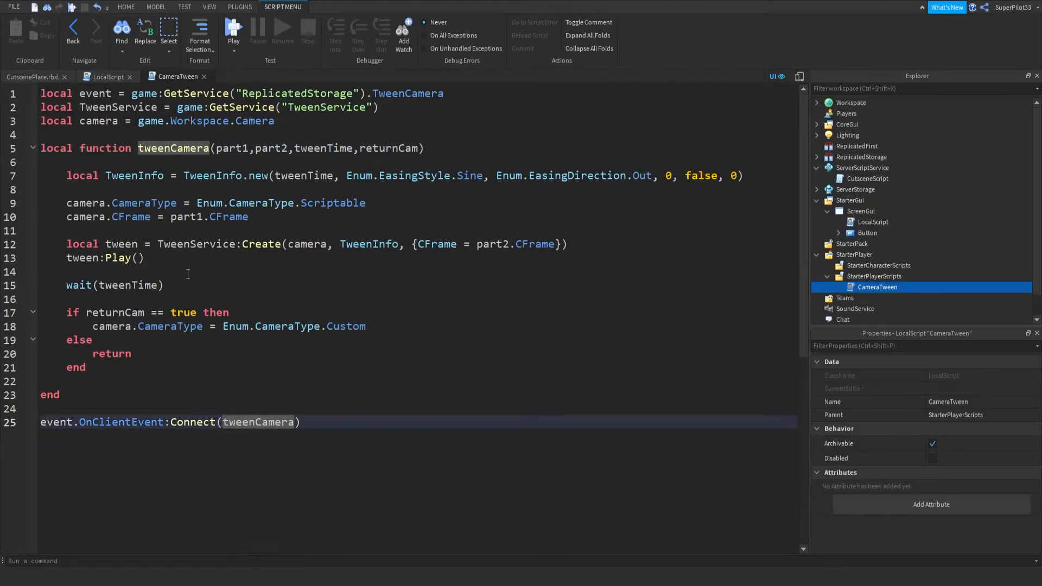
pyautogui.click(100, 76)
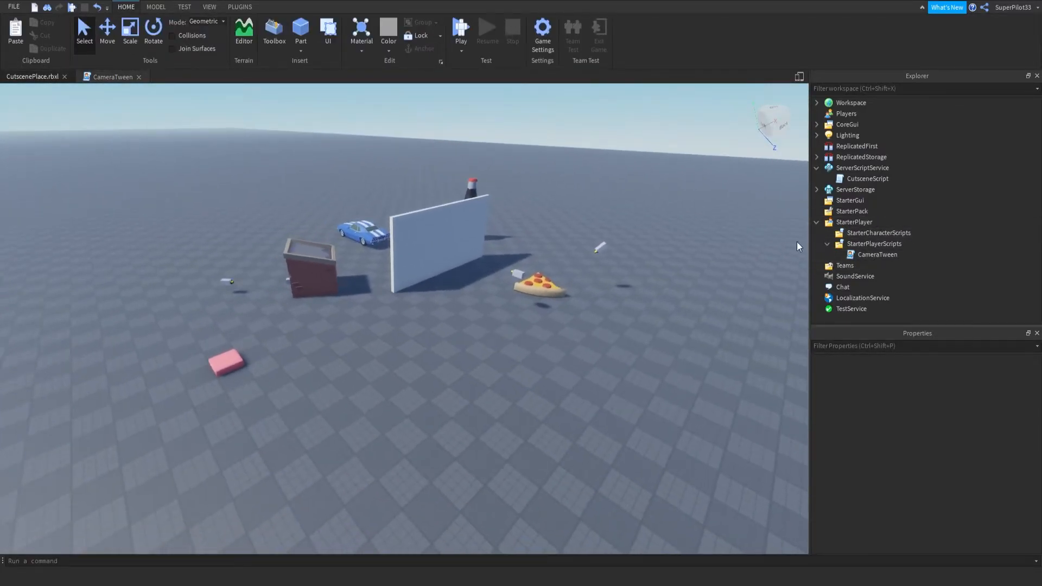
# Select StarterGui and expand ScreenGui > Button down to its TextLabel
pyautogui.click(850, 200)
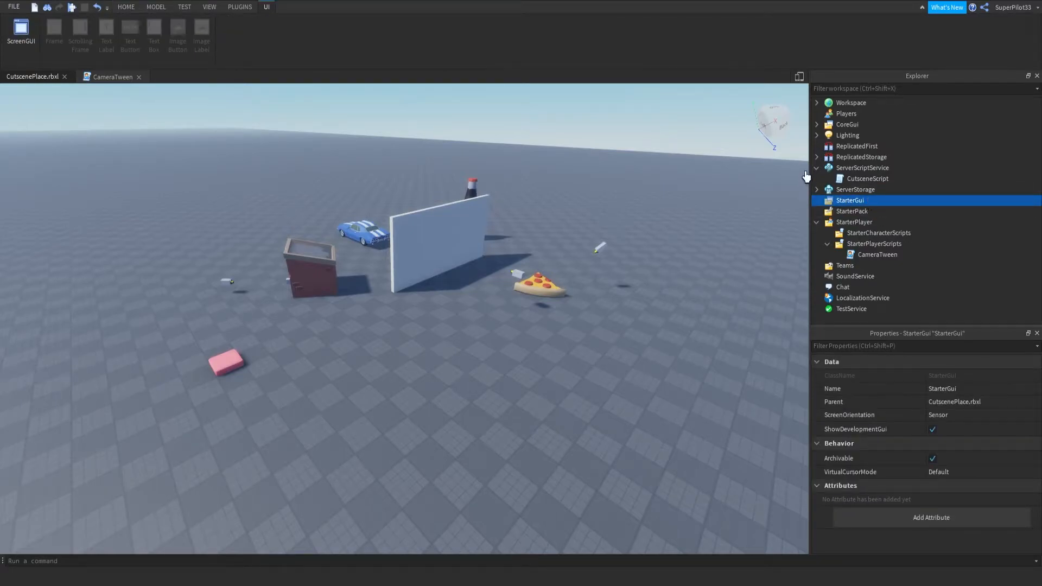
pyautogui.moveTo(881, 254)
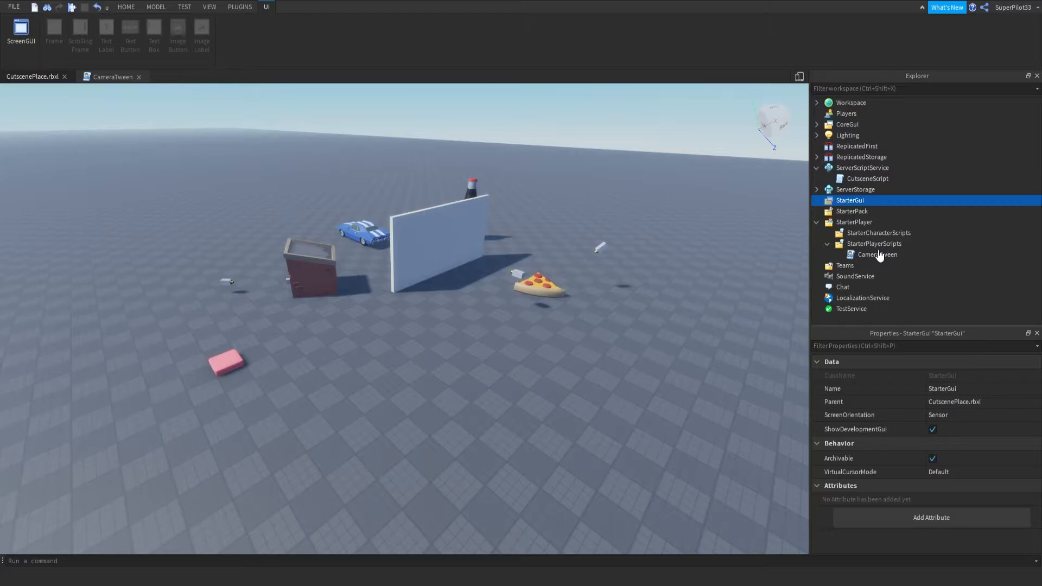
pyautogui.click(18, 27)
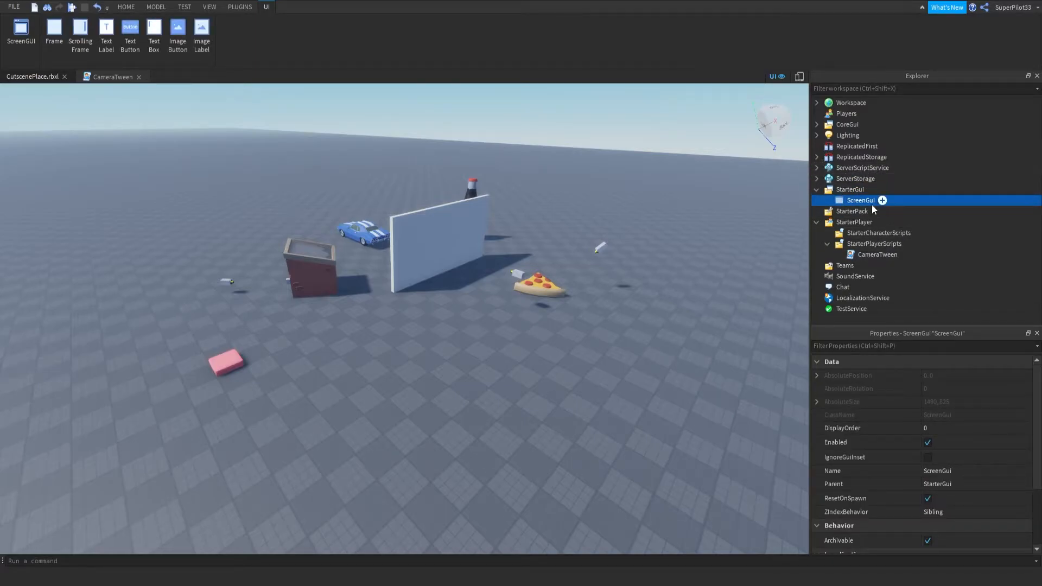
pyautogui.click(130, 29)
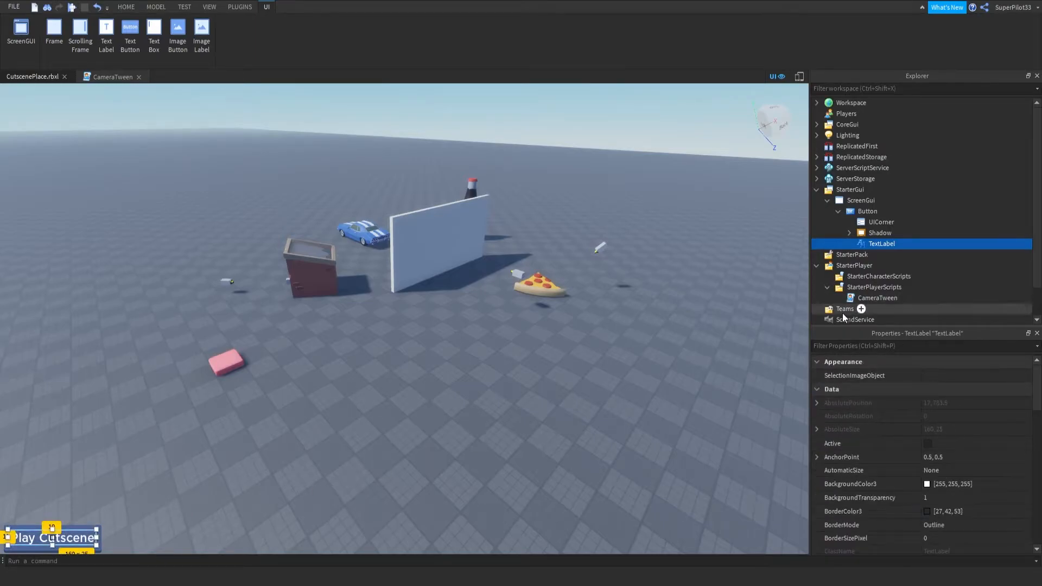
# Scroll the TextLabel properties to confirm 'Play Cutscene', then collapse the Button's children
pyautogui.scroll(-3)
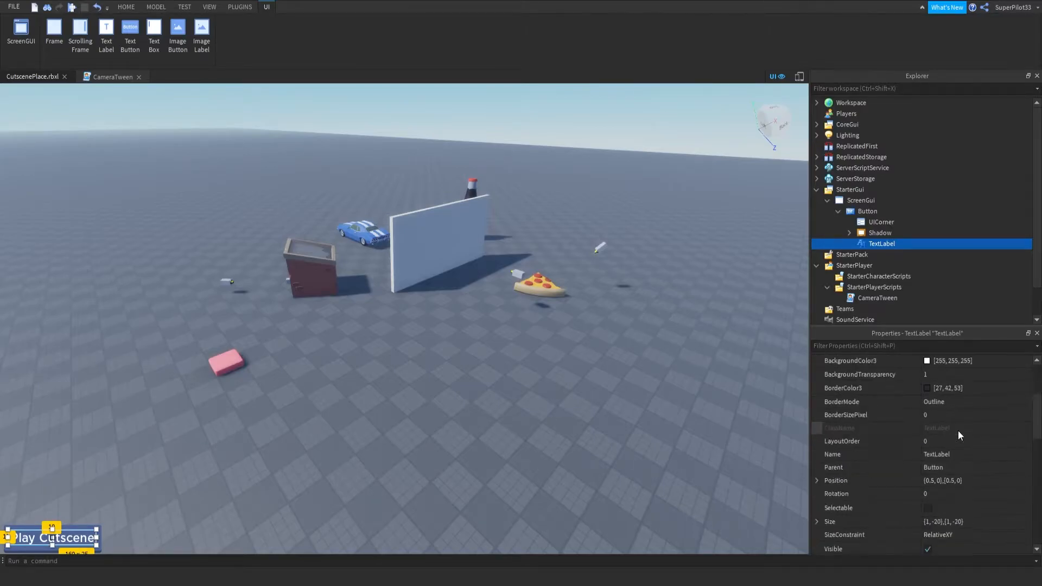
pyautogui.scroll(-3)
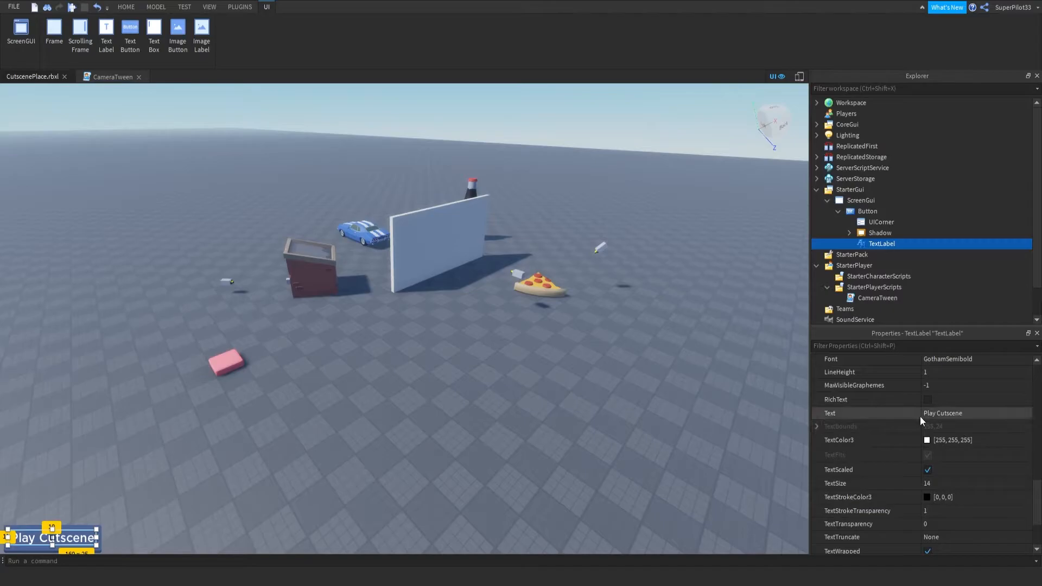
pyautogui.click(868, 211)
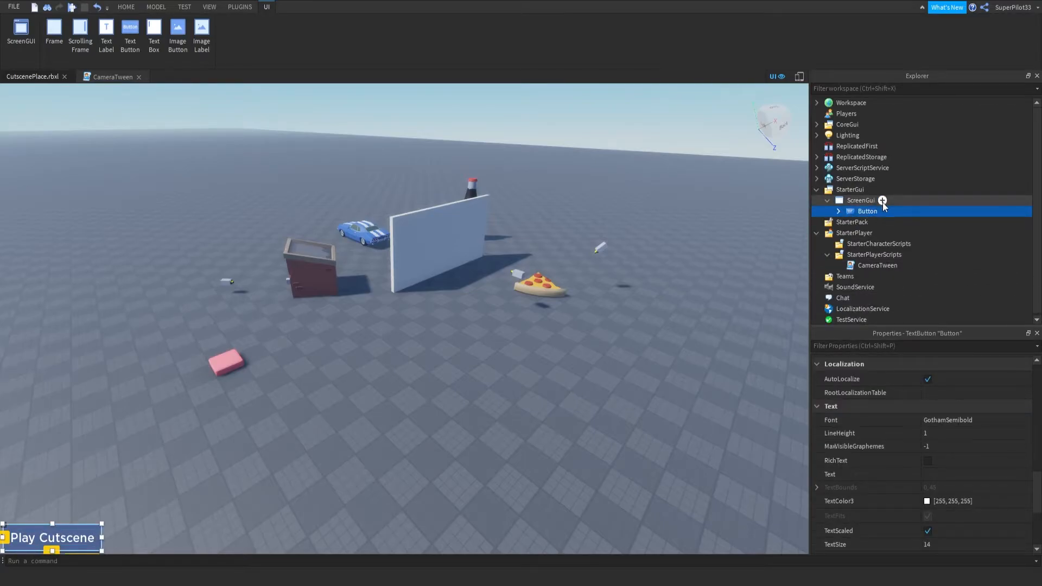
# Rewrite the declaration as '_G.tweenCamera = function' and connect OnClientEvent to _G.tweenCamera
pyautogui.click(877, 265)
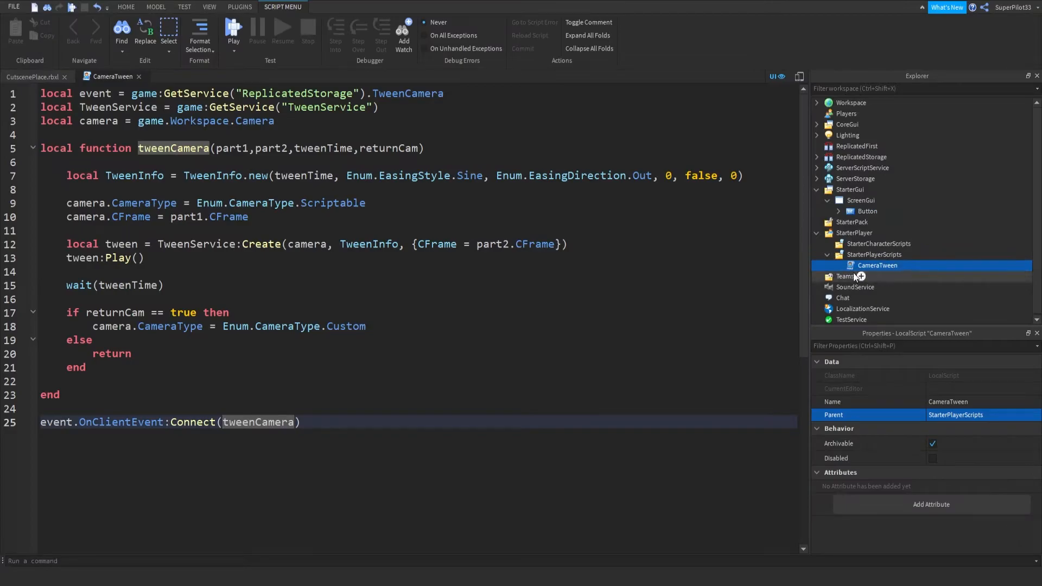
pyautogui.moveTo(875, 221)
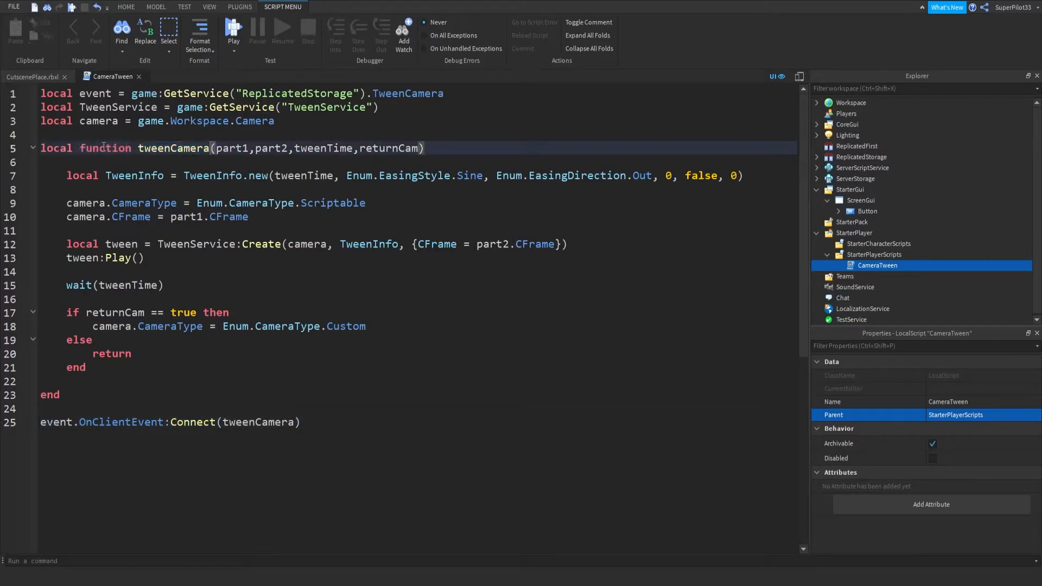
pyautogui.doubleClick(57, 148)
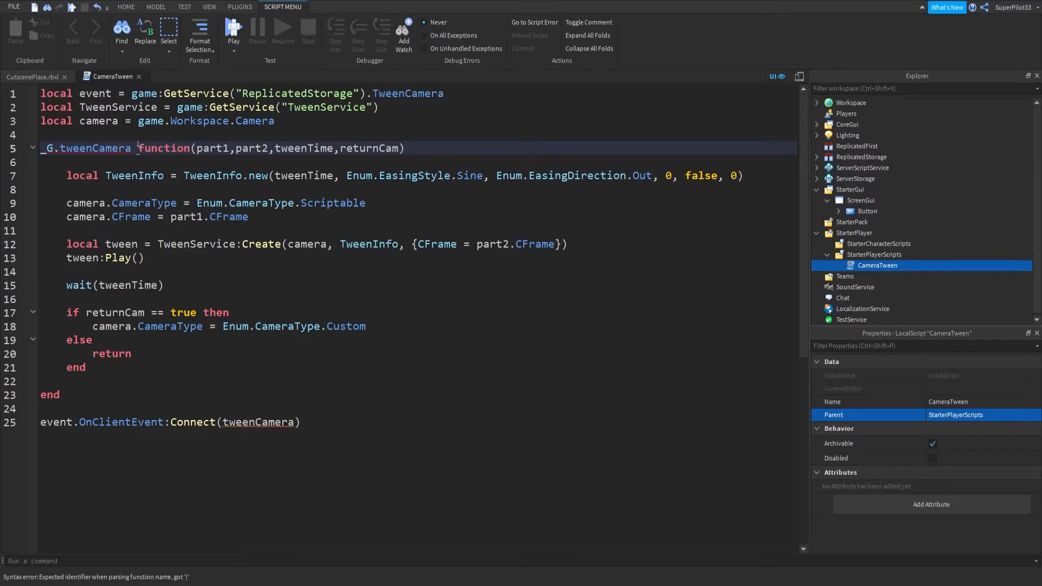
pyautogui.write('=')
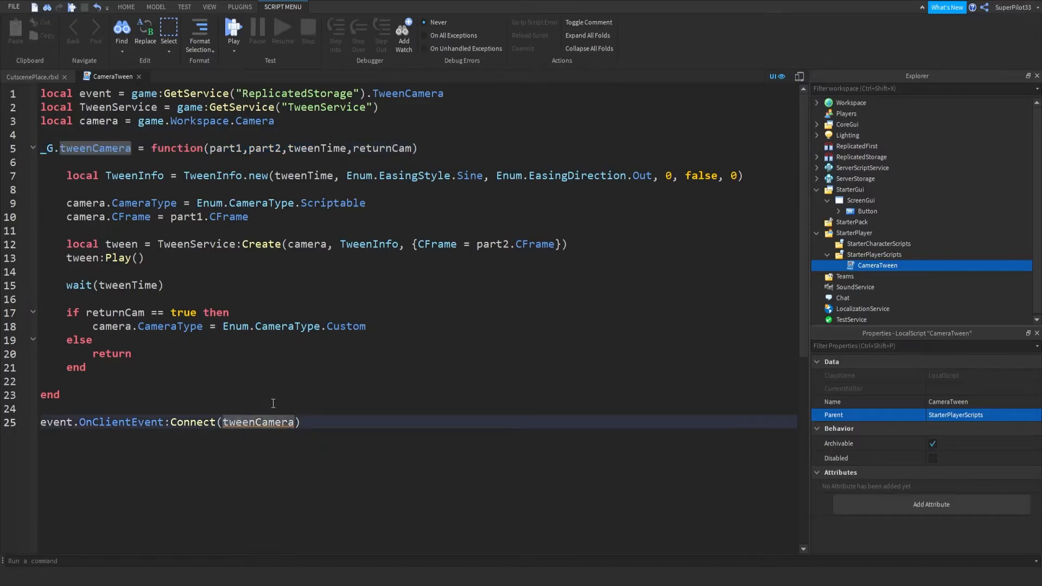
pyautogui.write('_G.')
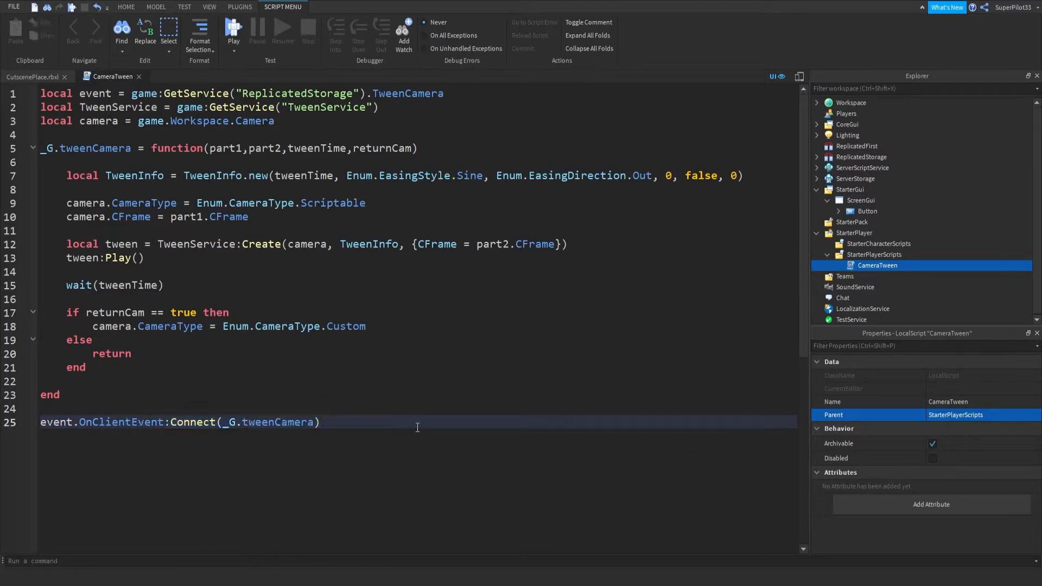
pyautogui.tripleClick(180, 422)
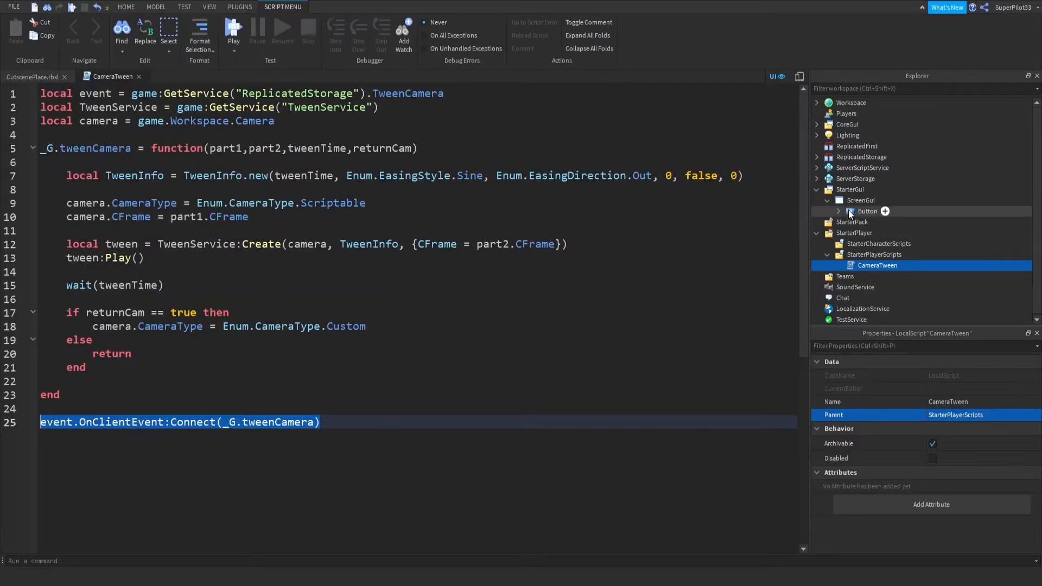
# In the new LocalScript write 'local button = script.Parent.Button' and a MouseButton1Click:Connect handler
pyautogui.click(861, 199)
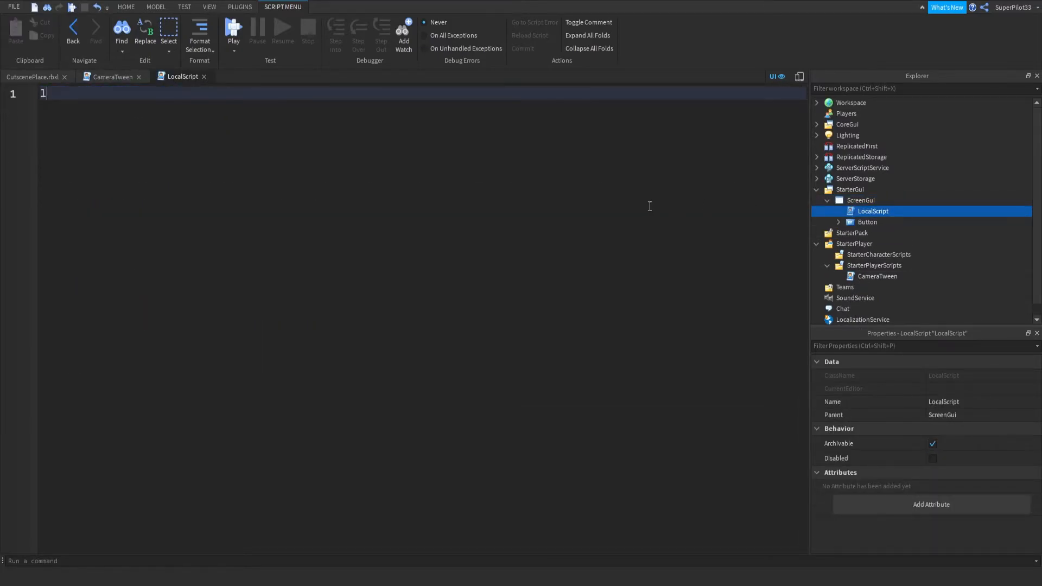
pyautogui.write('local button = script.')
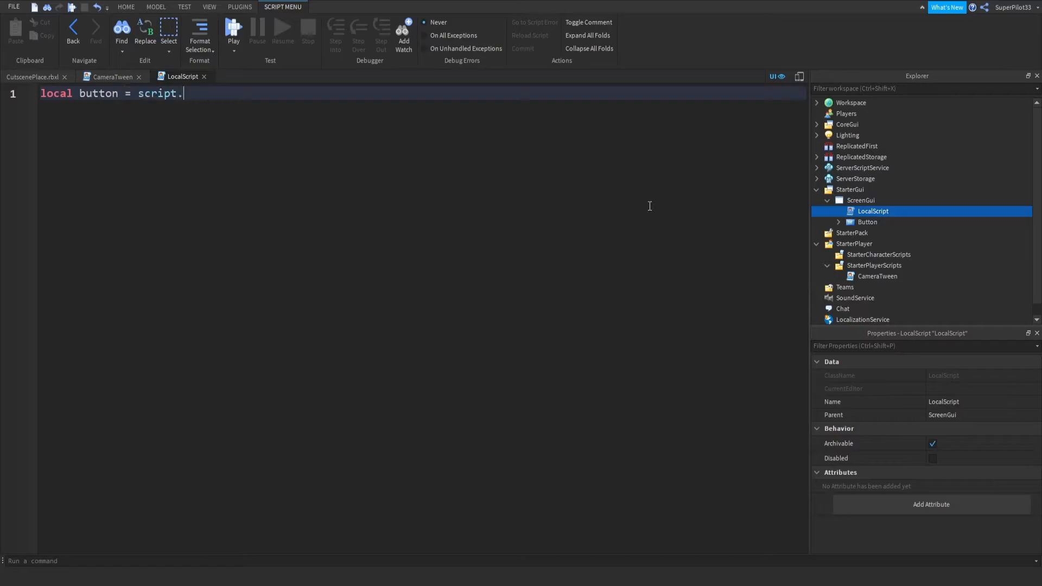
pyautogui.write('Parent')
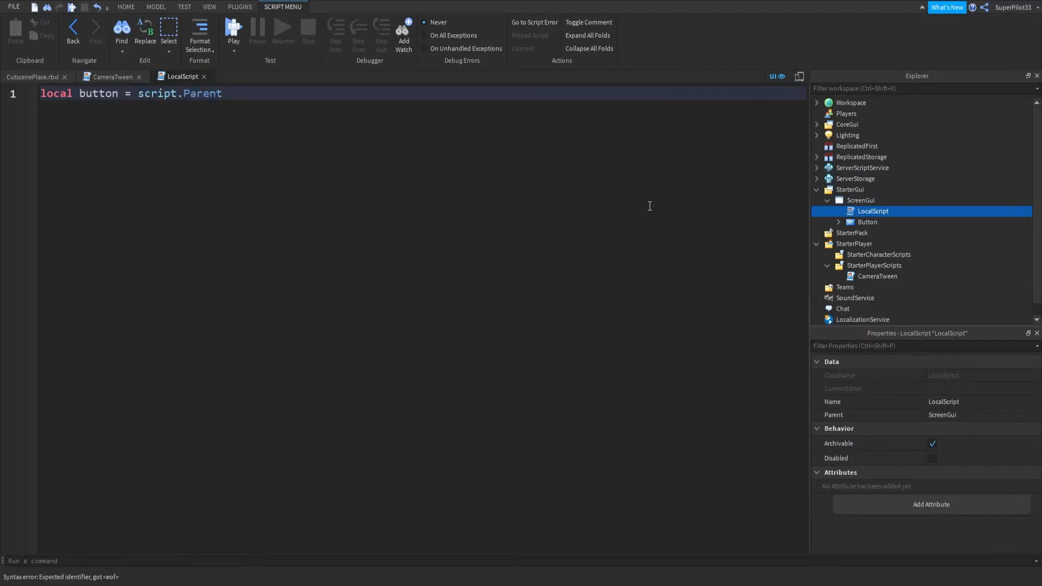
pyautogui.write('.Button')
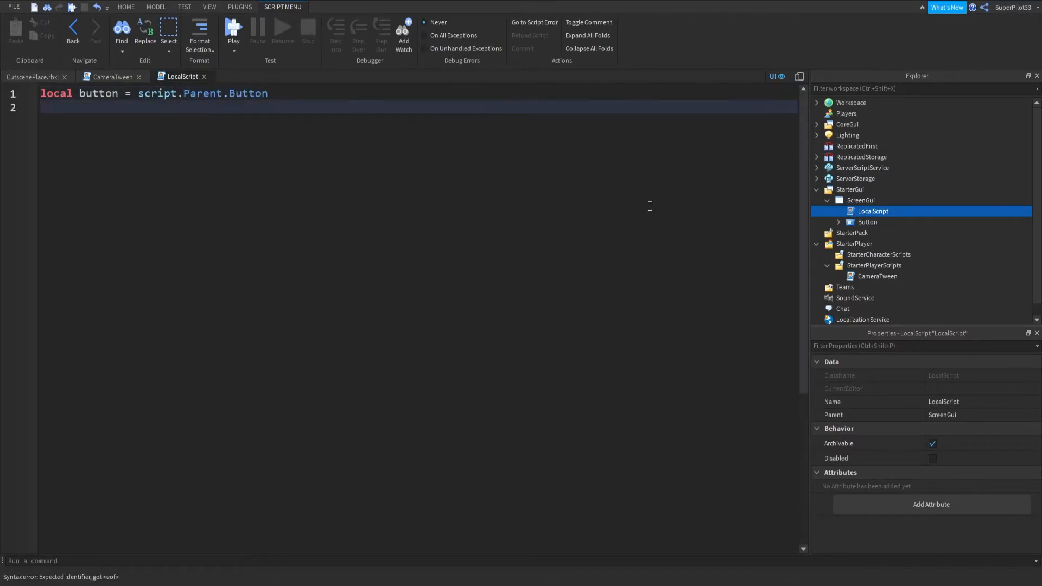
pyautogui.write('button.MO')
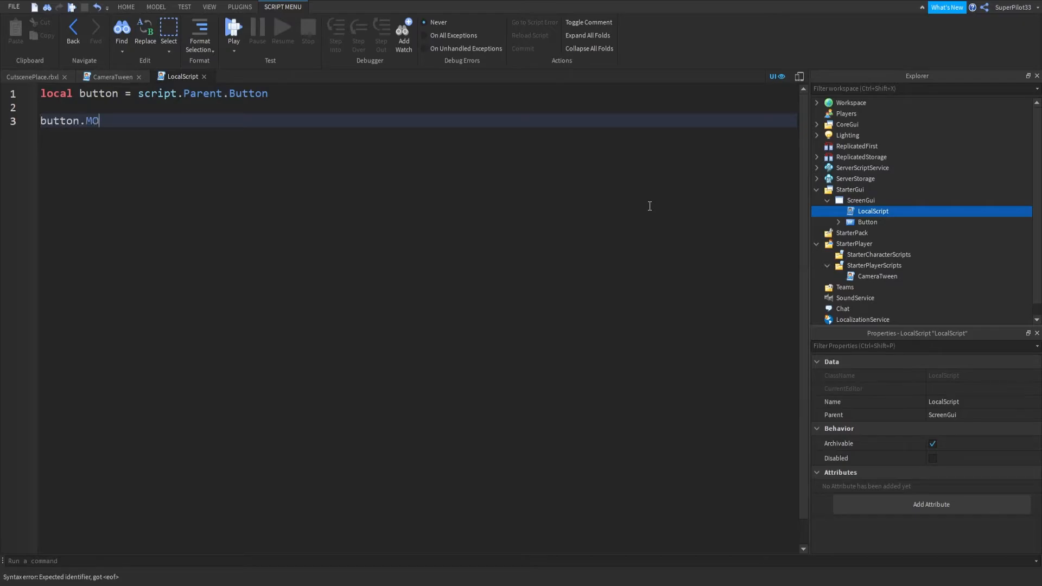
pyautogui.write('useButton1Click:Connect(function()')
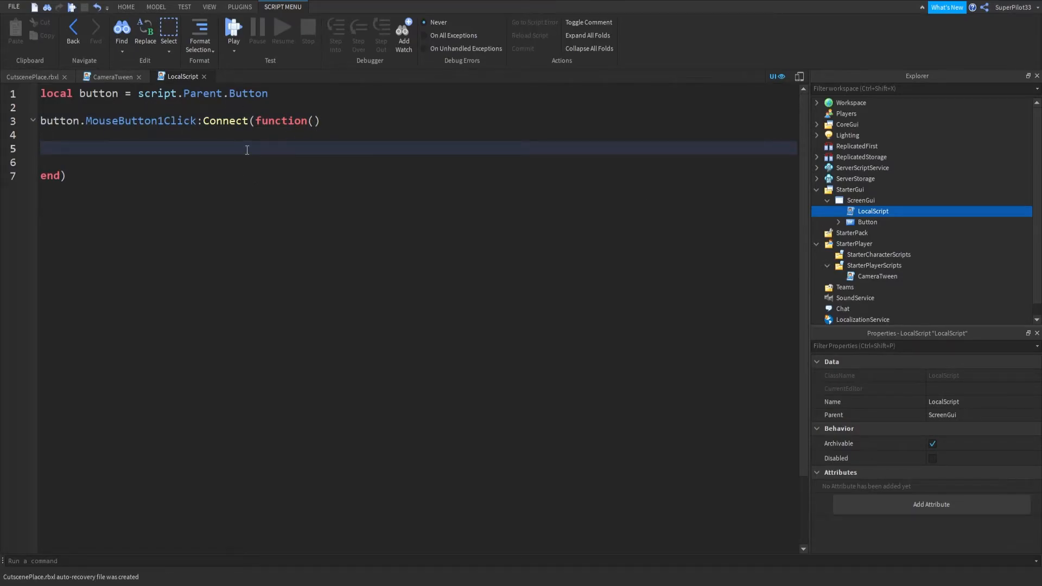
# Begin the call _G.tweenCamera(workspace.CutsceneParts.Part3 on line 5
pyautogui.write('_G')
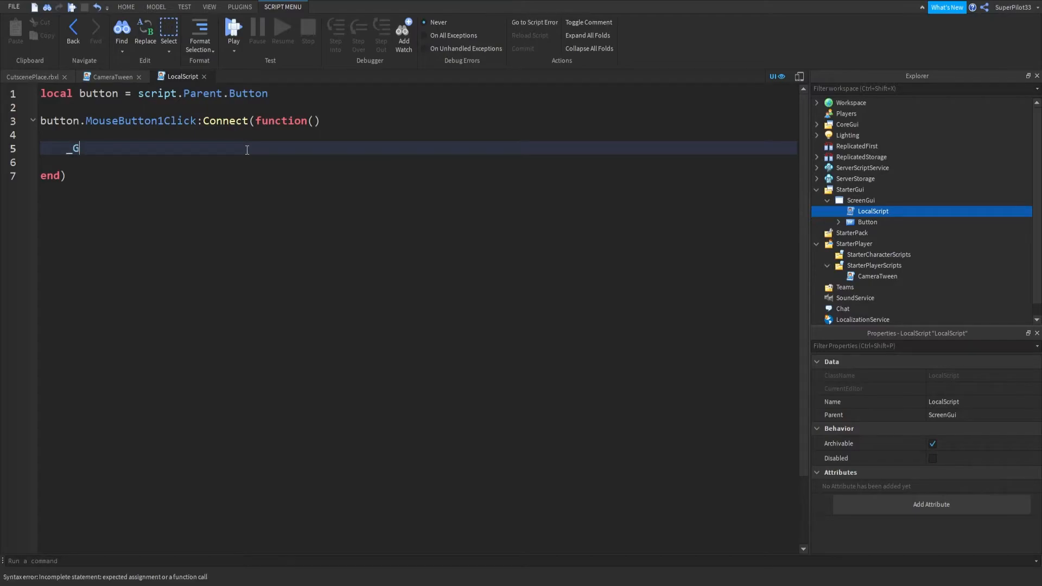
pyautogui.write('.twe')
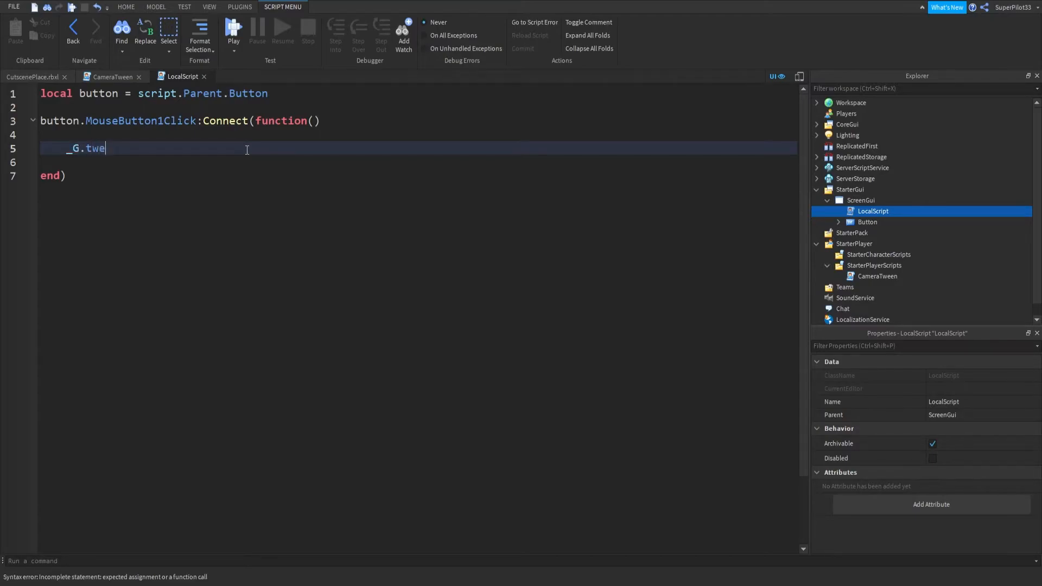
pyautogui.write('enCamera')
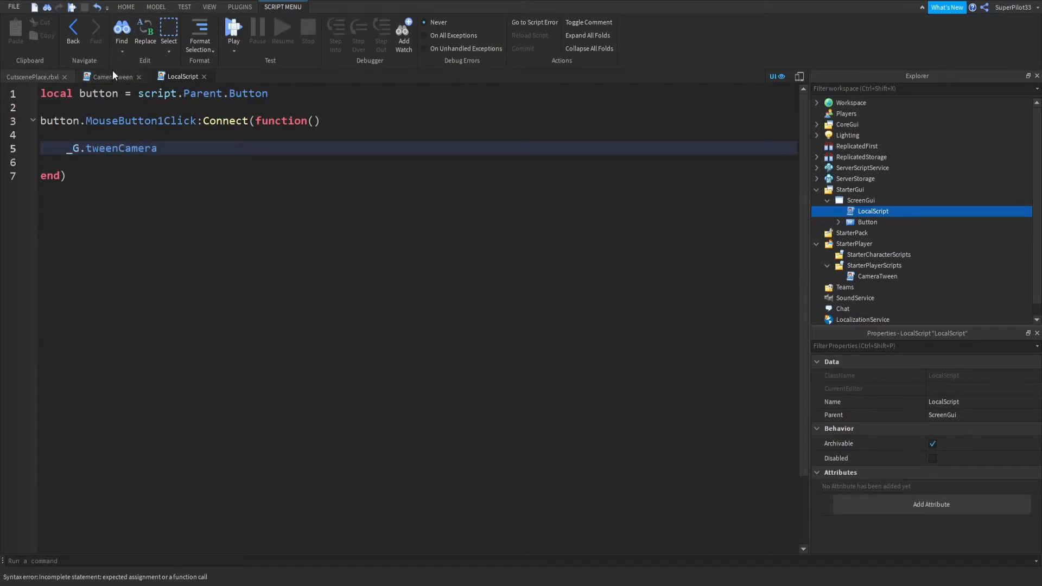
pyautogui.click(107, 76)
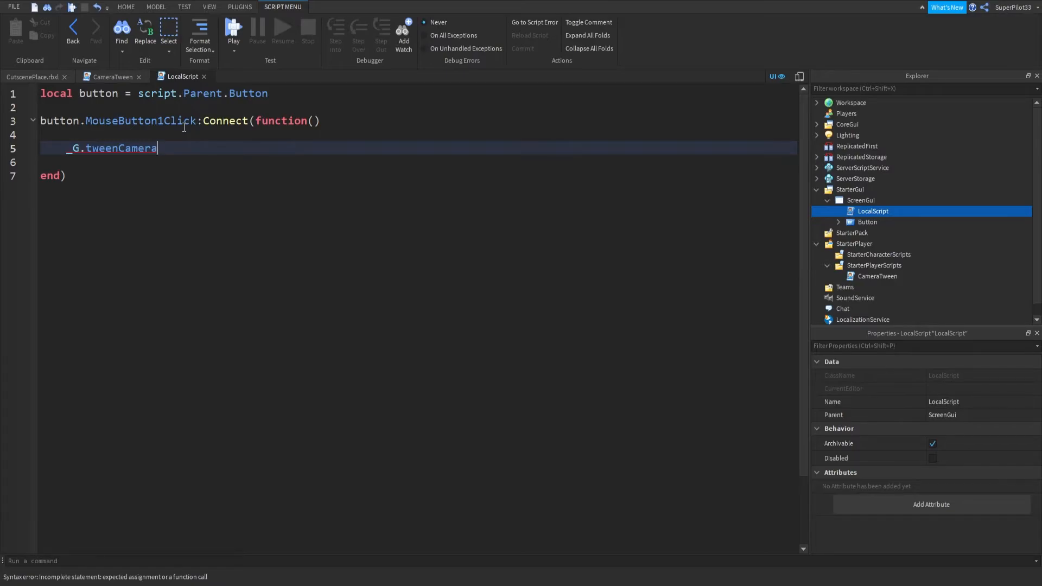
pyautogui.write('()')
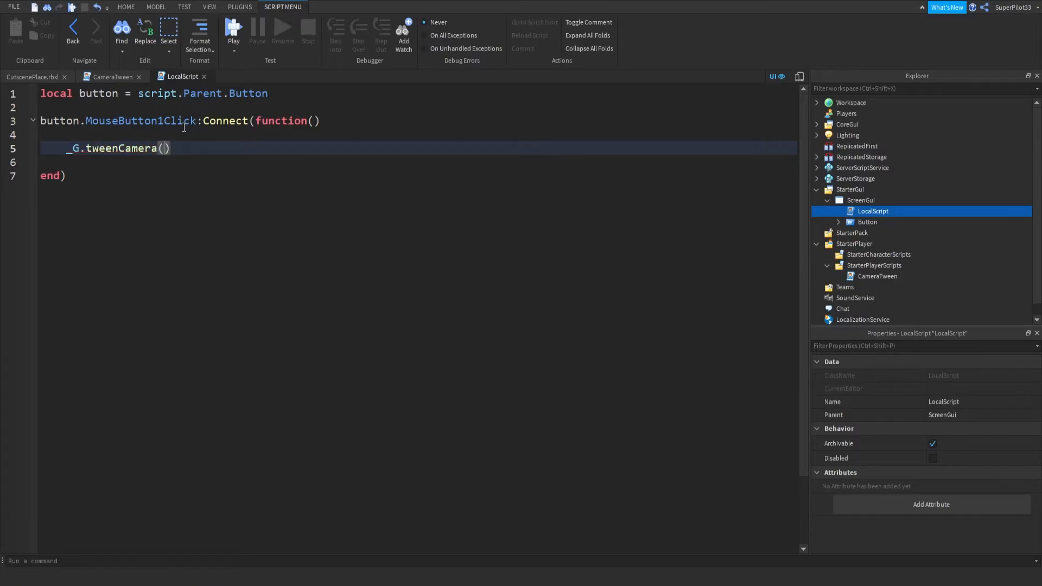
pyautogui.write('workspace.C')
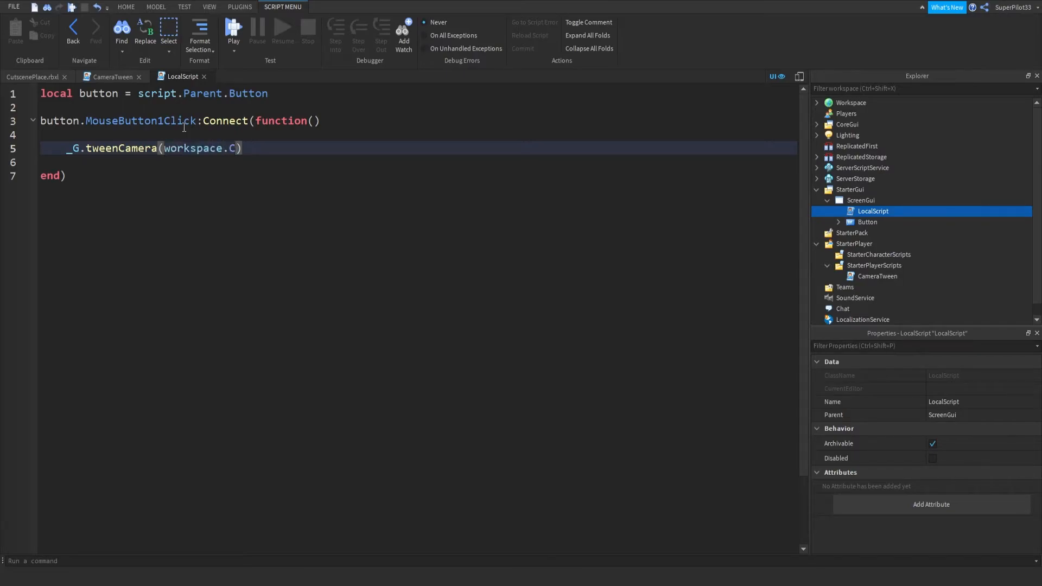
pyautogui.write('utsceneParts.')
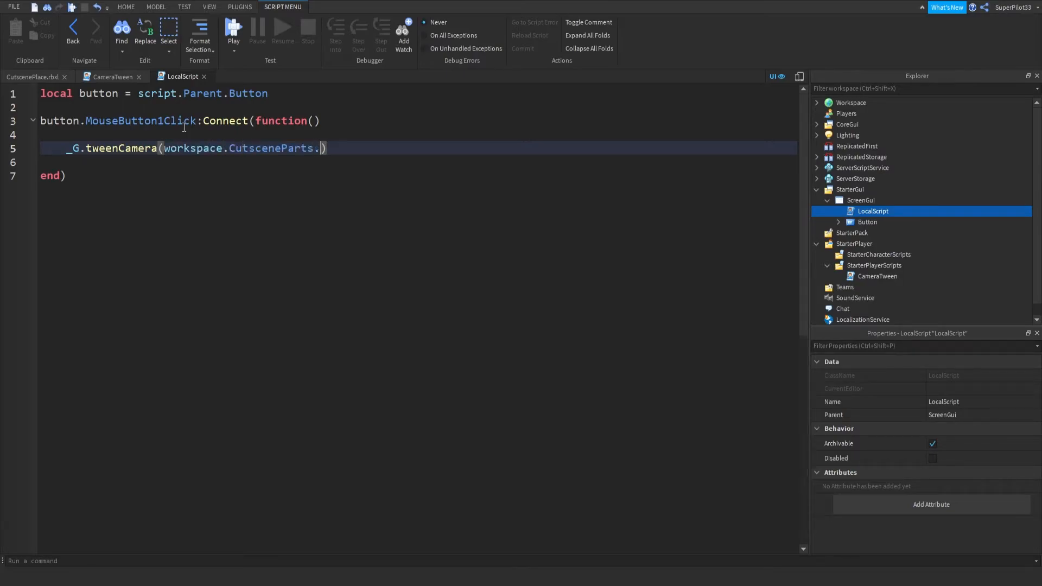
pyautogui.write('Part3')
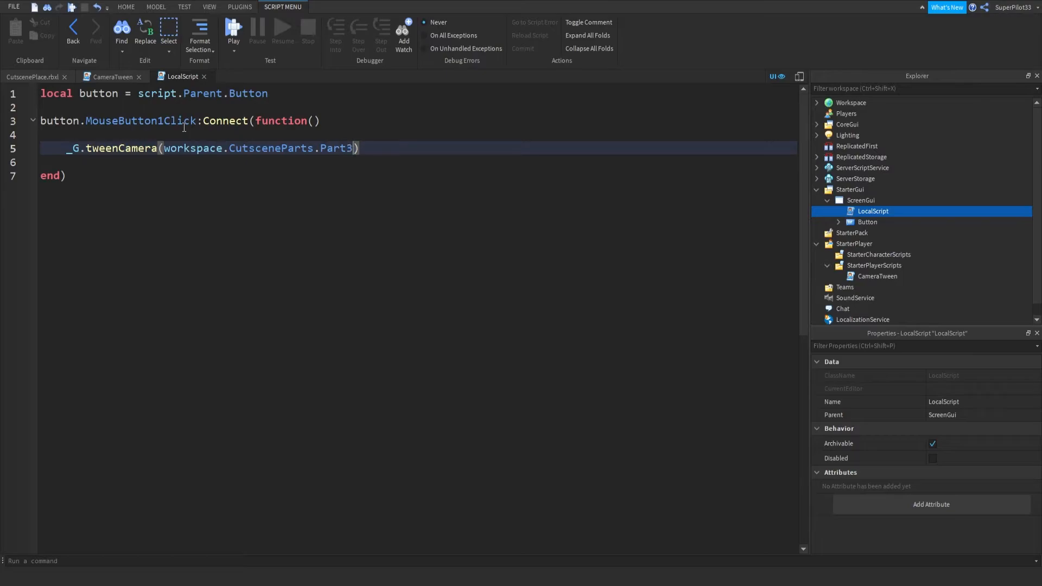
# Complete the arguments with workspace.CutsceneParts.Part1, 2 seconds and the final flag, then start a new line
pyautogui.moveTo(162, 148); pyautogui.dragTo(352, 148)
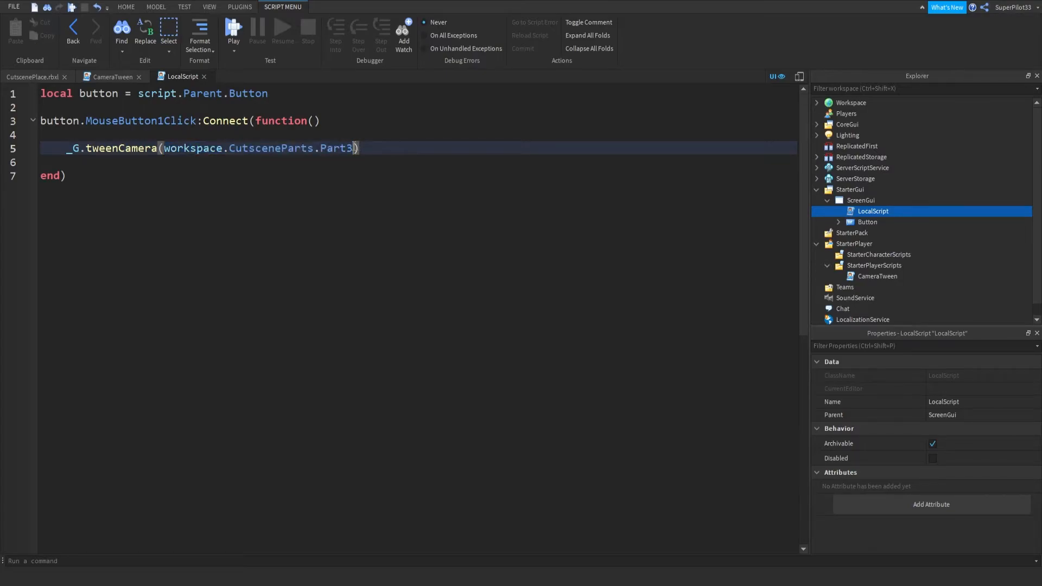
pyautogui.write(',workspace.CutsceneParts.Part1')
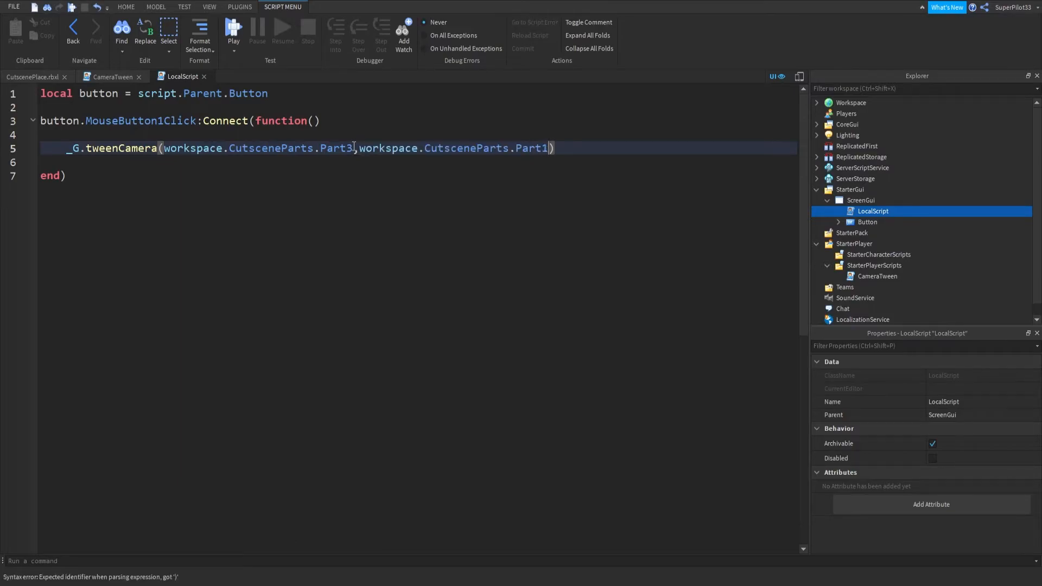
pyautogui.write(',3')
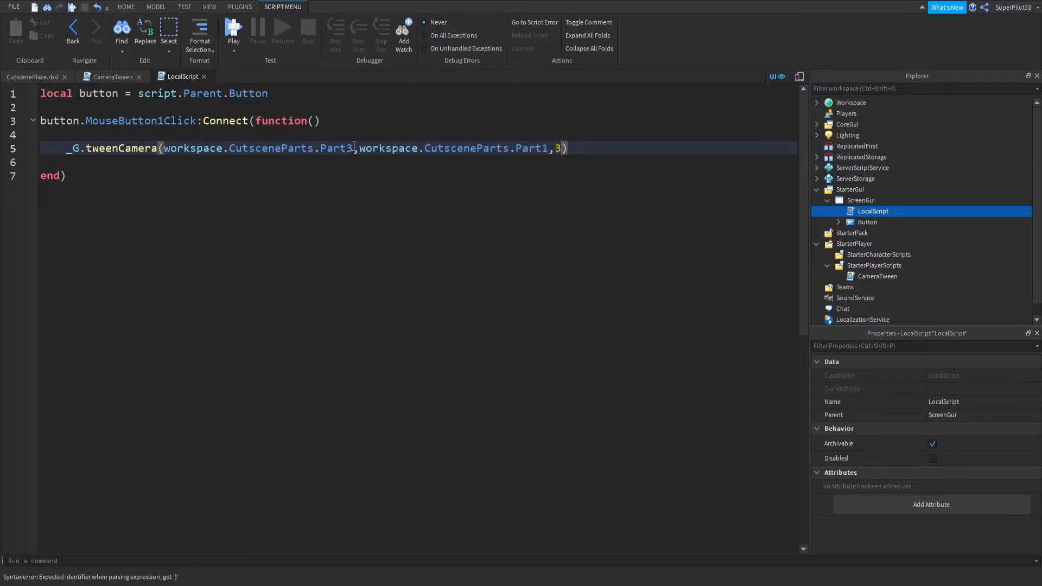
pyautogui.write('2,false')
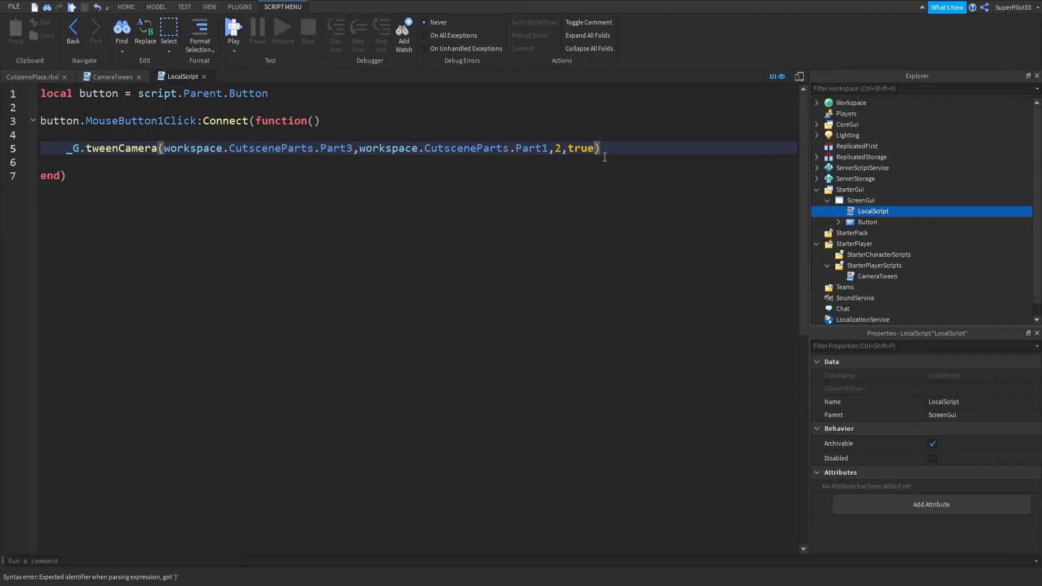
pyautogui.press('Enter')
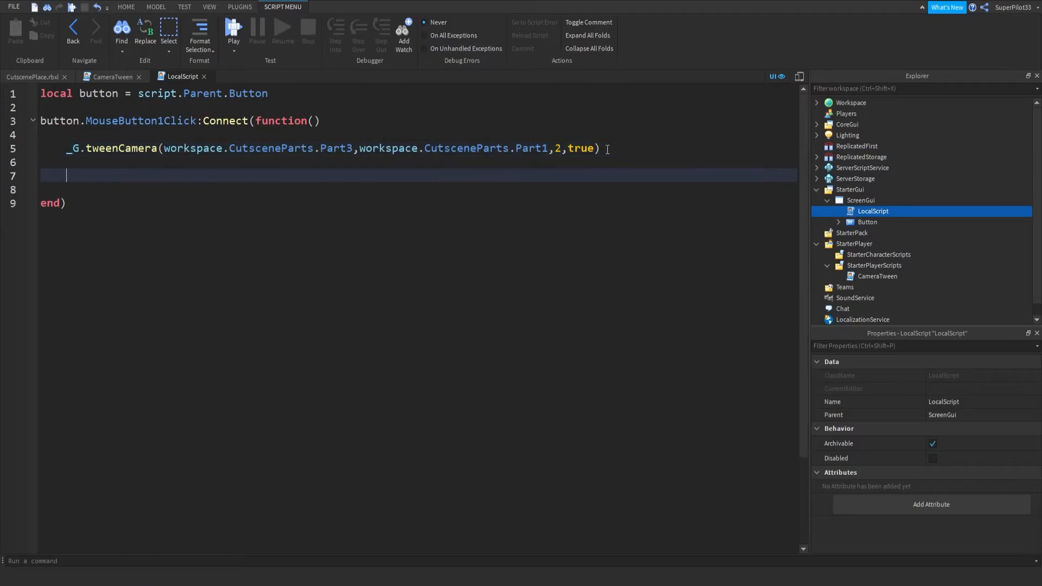
# Add button.Visible = false, wait(2), button.Visible = true and close the script back to the place
pyautogui.write('w')
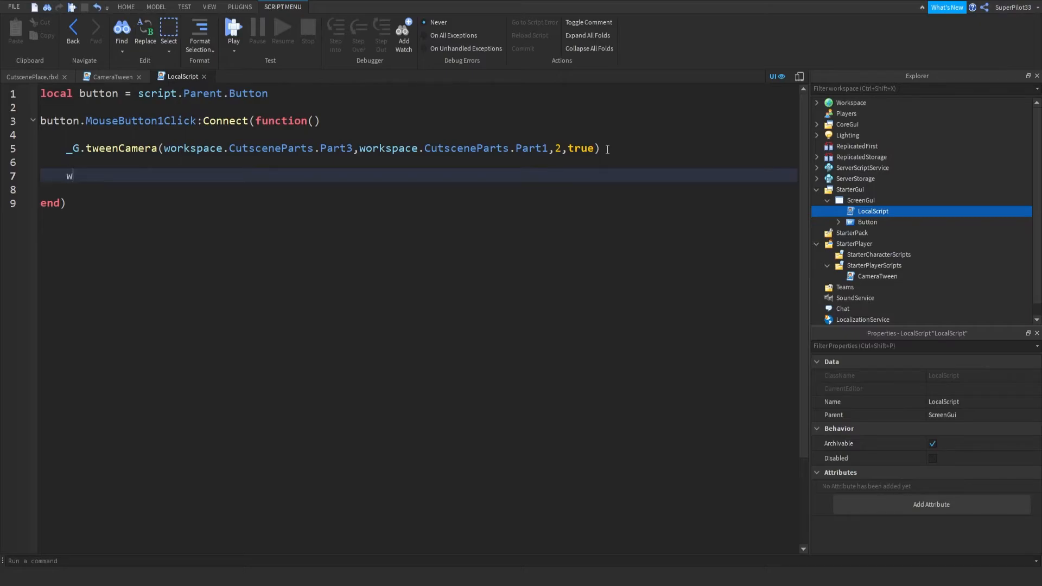
pyautogui.write('ait(2)')
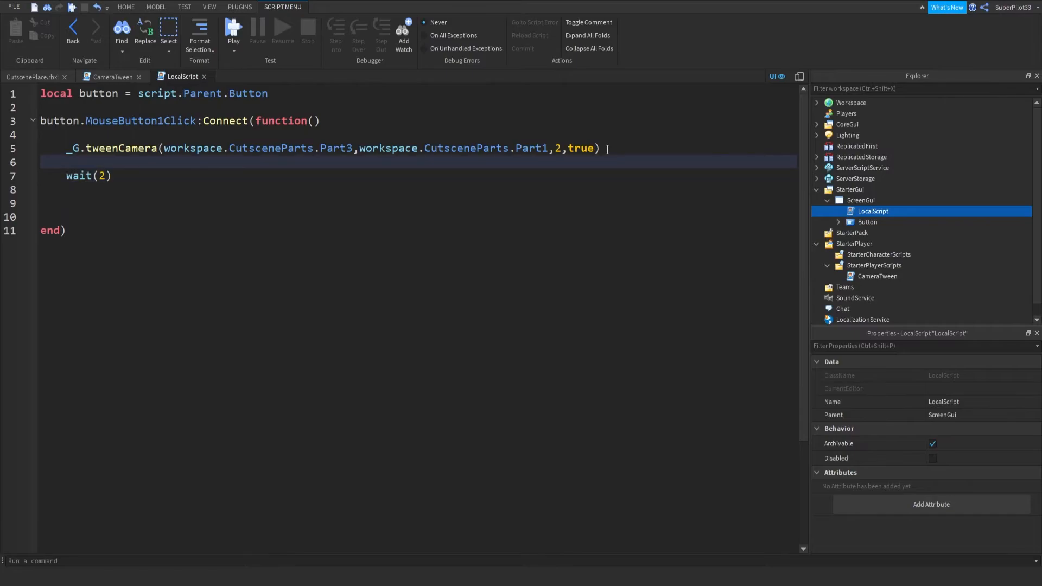
pyautogui.write('button.Visible =')
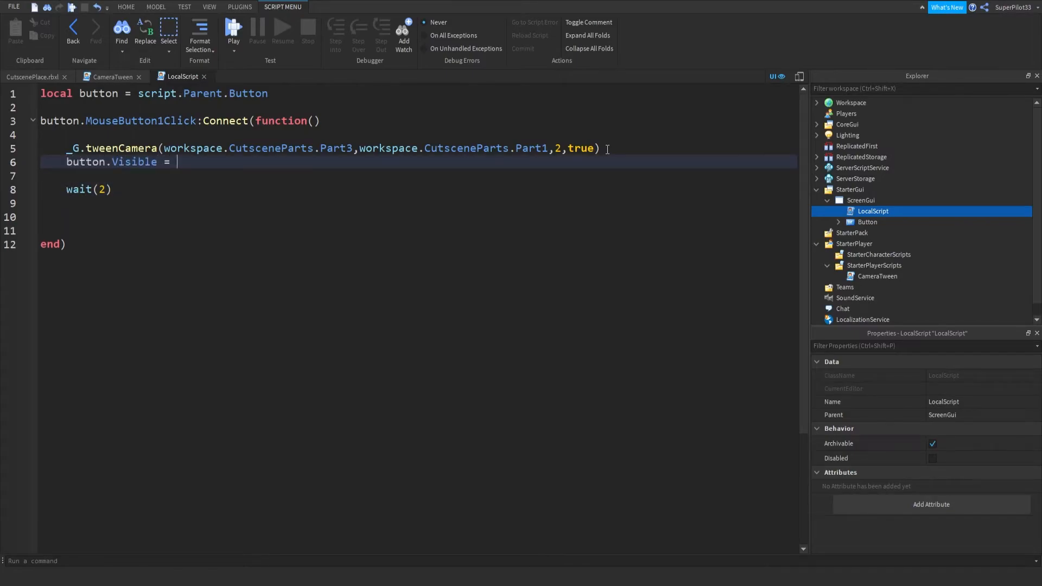
pyautogui.write('false')
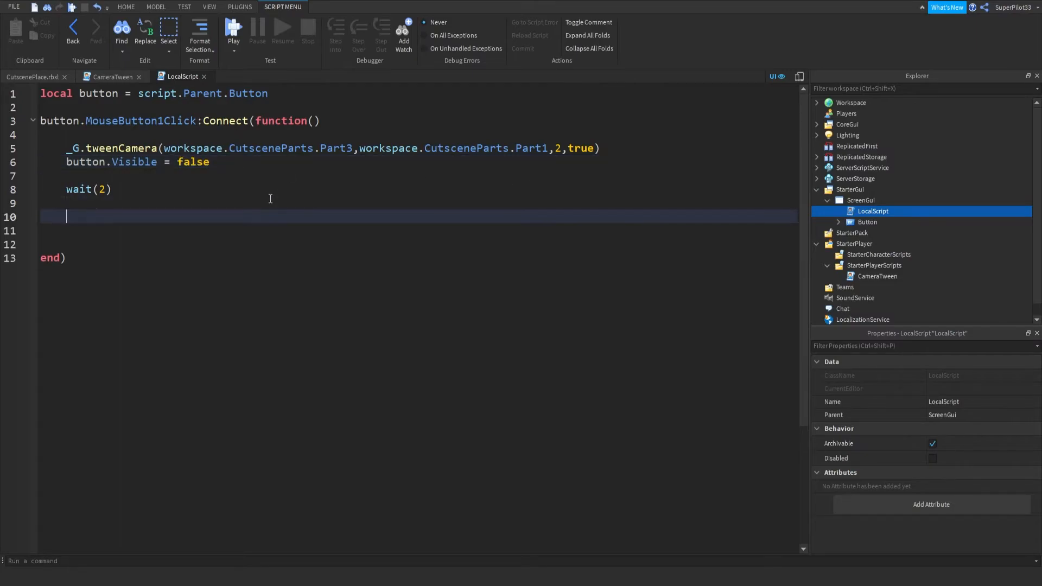
pyautogui.write('button.Visible = true')
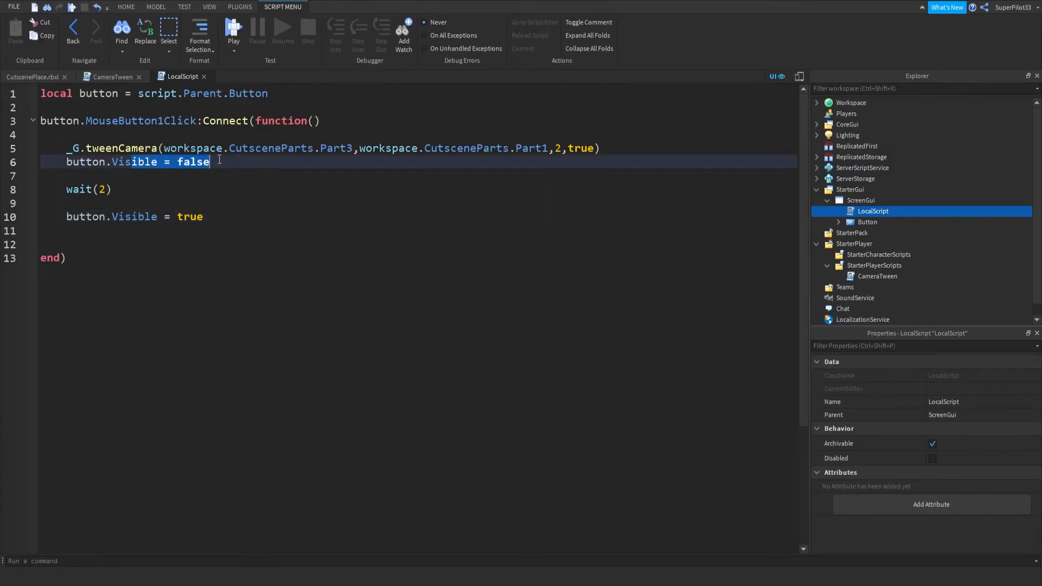
pyautogui.press('ctrl+a')
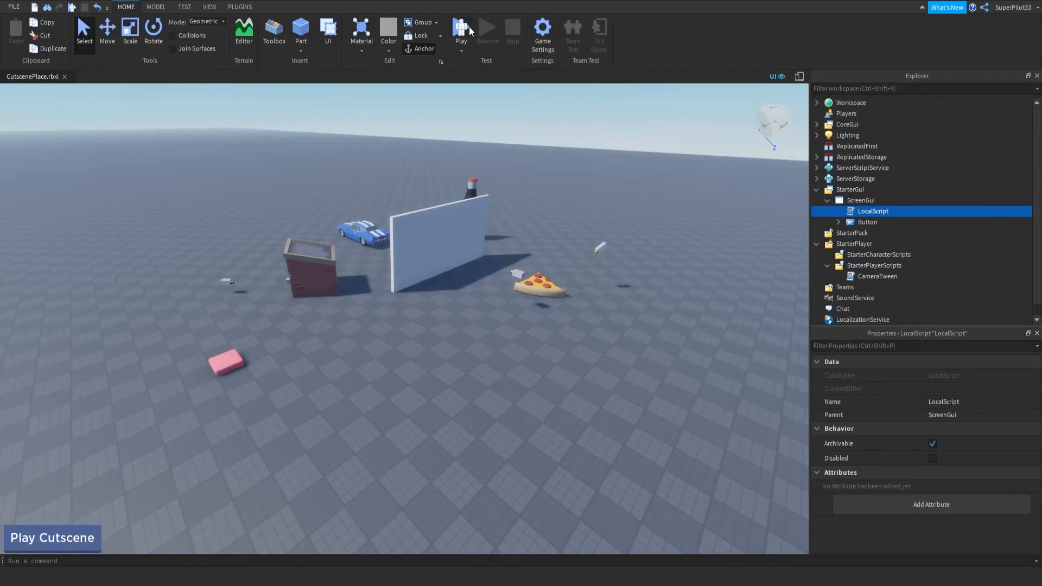
pyautogui.click(460, 26)
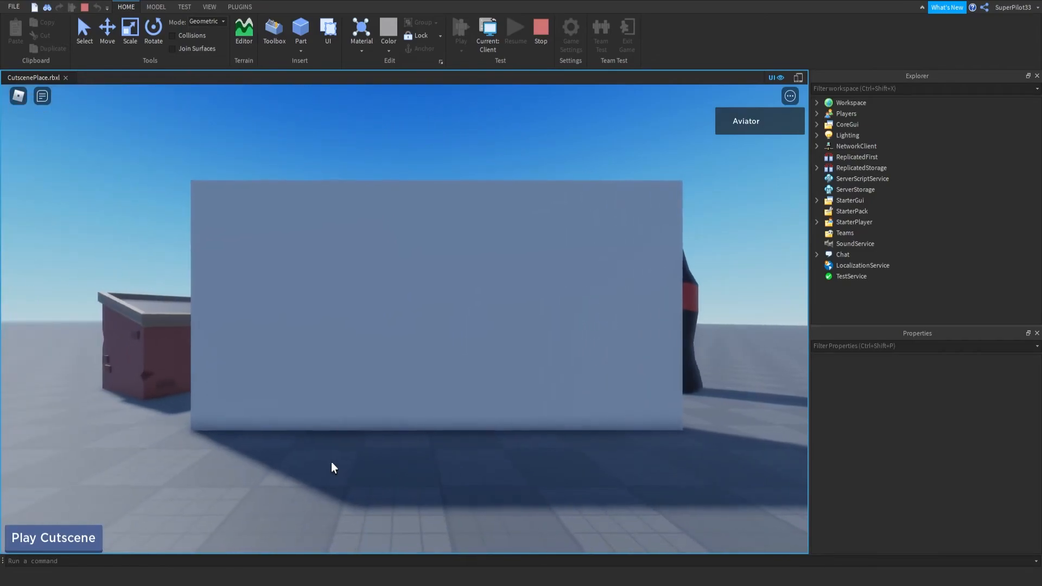
pyautogui.click(52, 537)
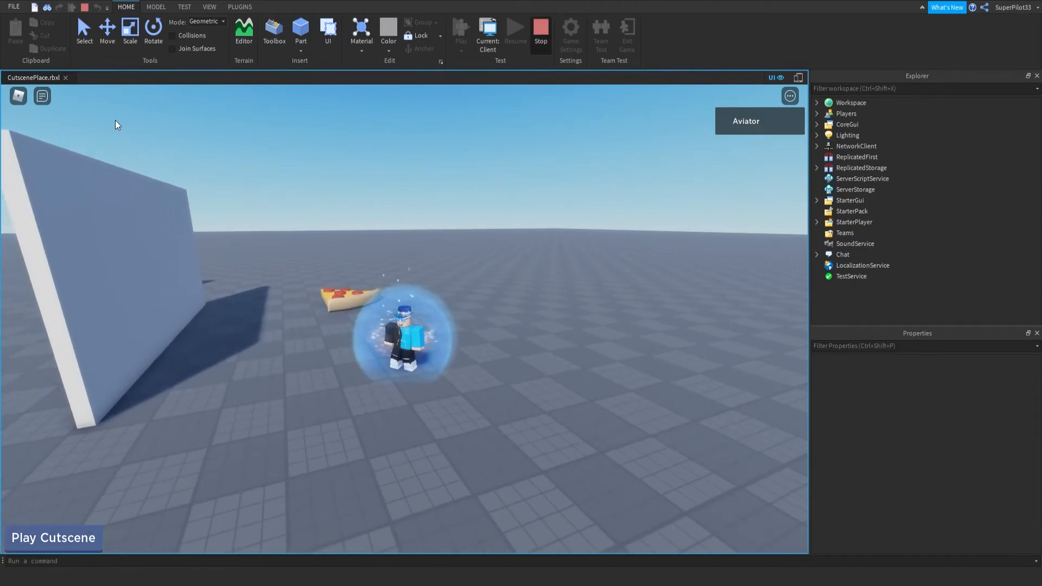
pyautogui.click(873, 211)
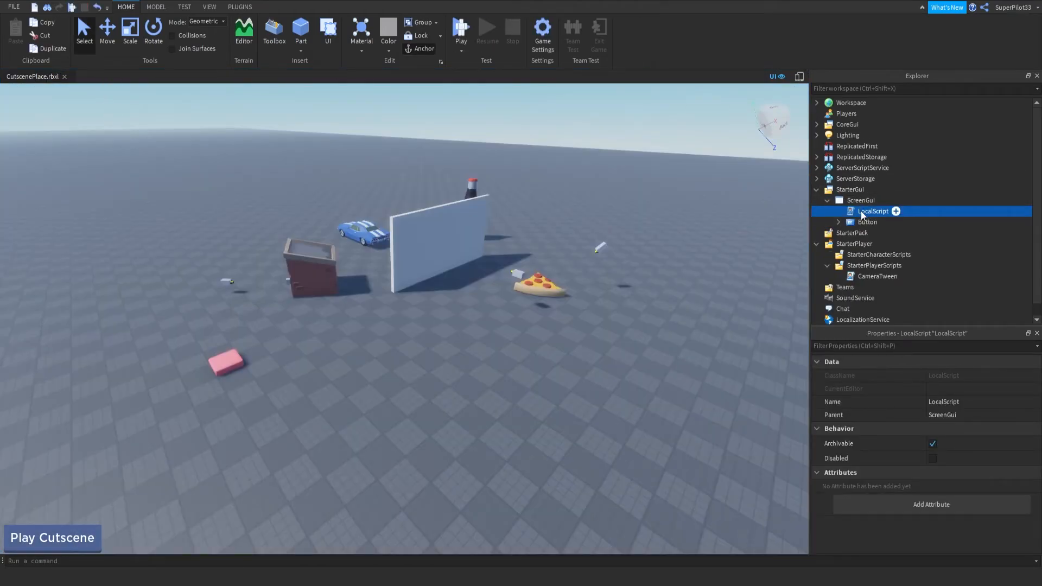
# Review the LocalScript and trigger Play Cutscene from the in-game button
pyautogui.doubleClick(873, 211)
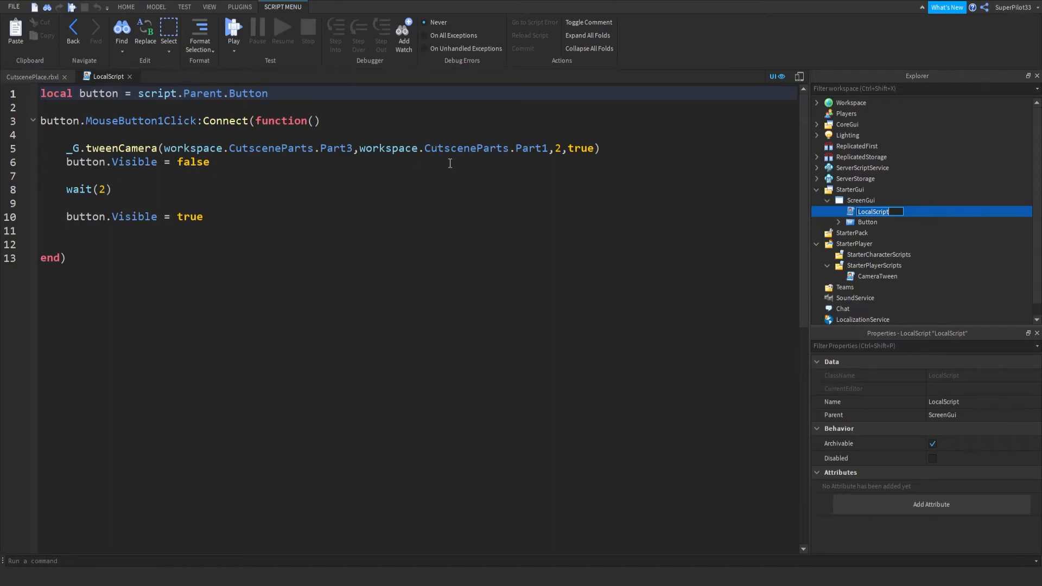
pyautogui.moveTo(383, 168)
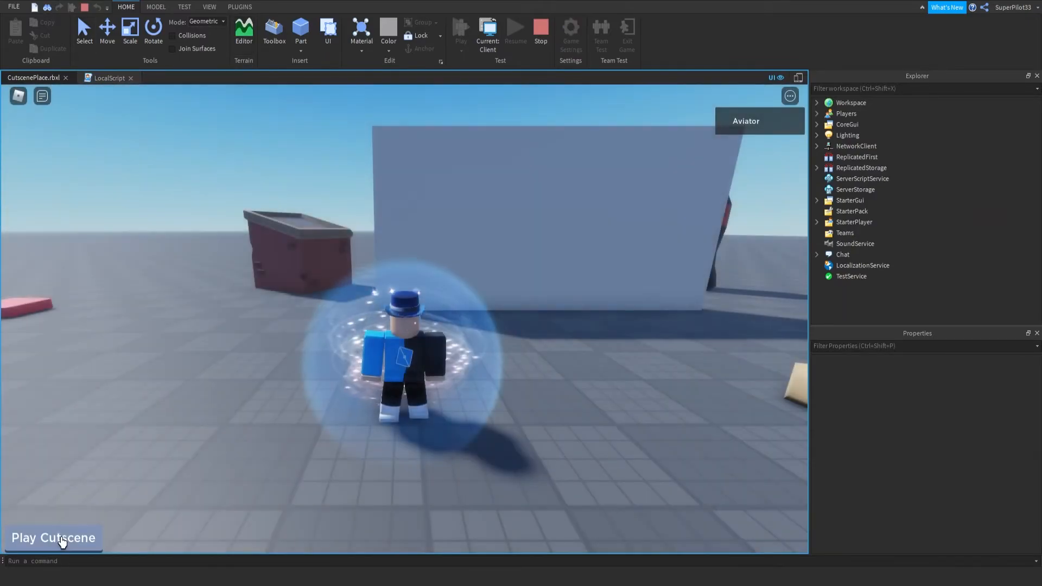
pyautogui.click(53, 537)
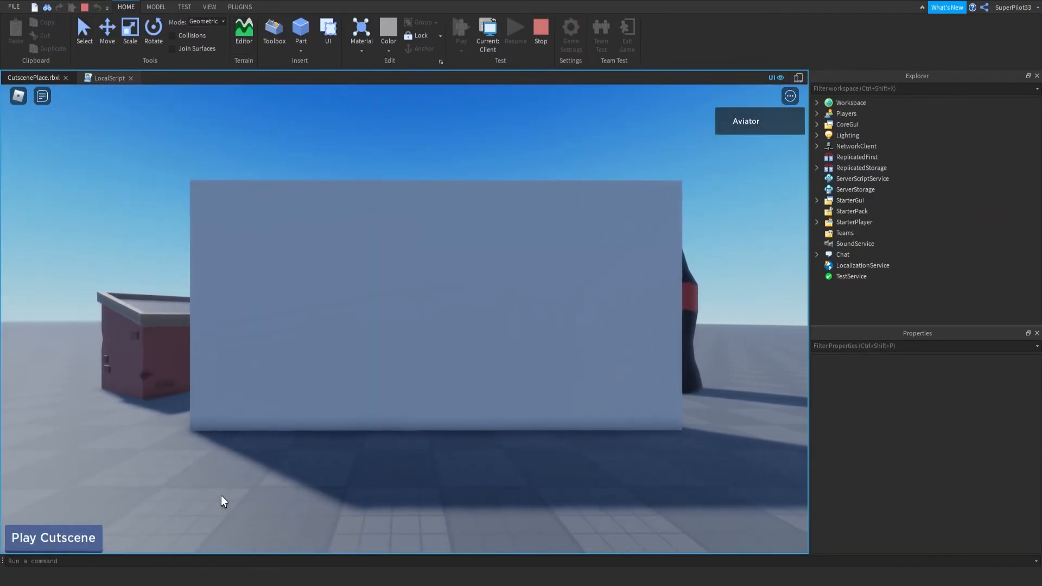
pyautogui.click(52, 537)
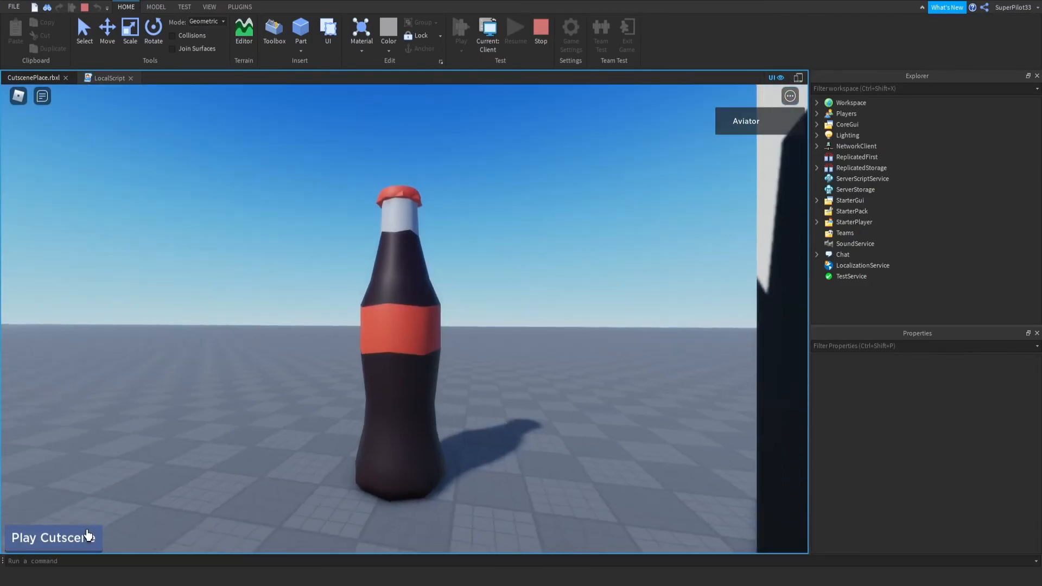
# Replay the cutscene a few more times, then collapse StarterPlayer in the Explorer
pyautogui.click(104, 78)
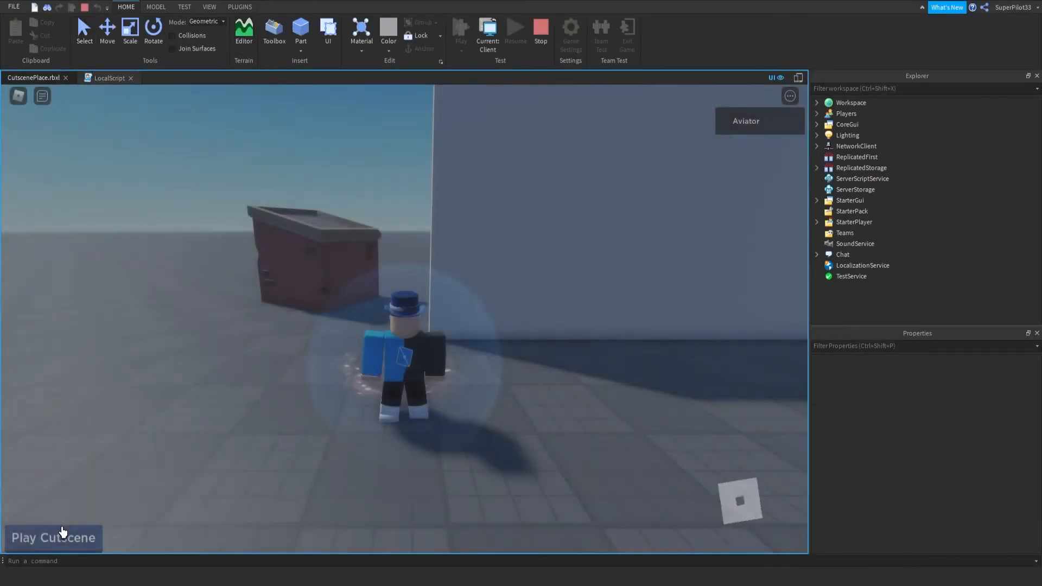
pyautogui.click(53, 538)
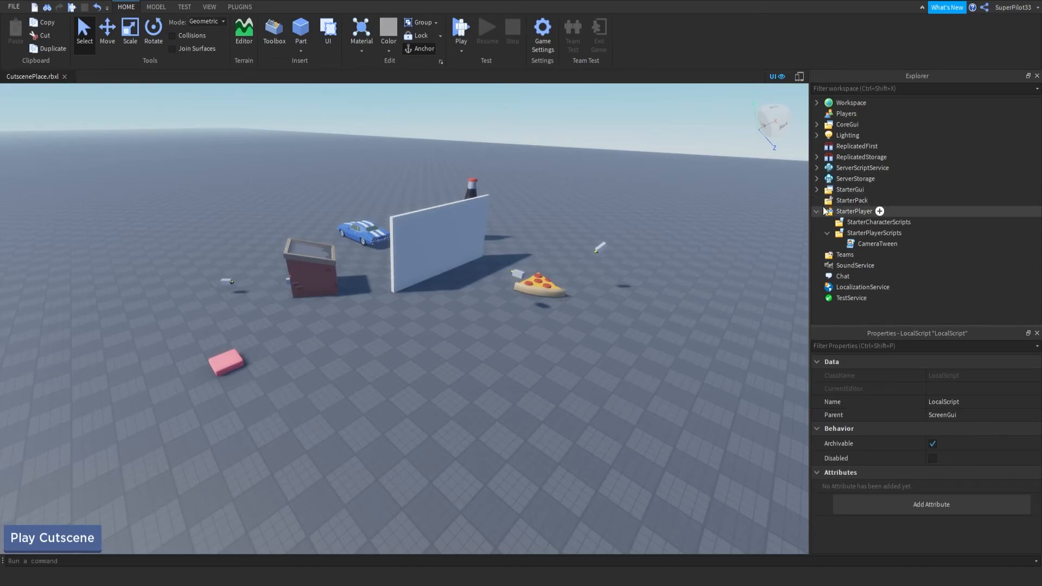
pyautogui.click(816, 210)
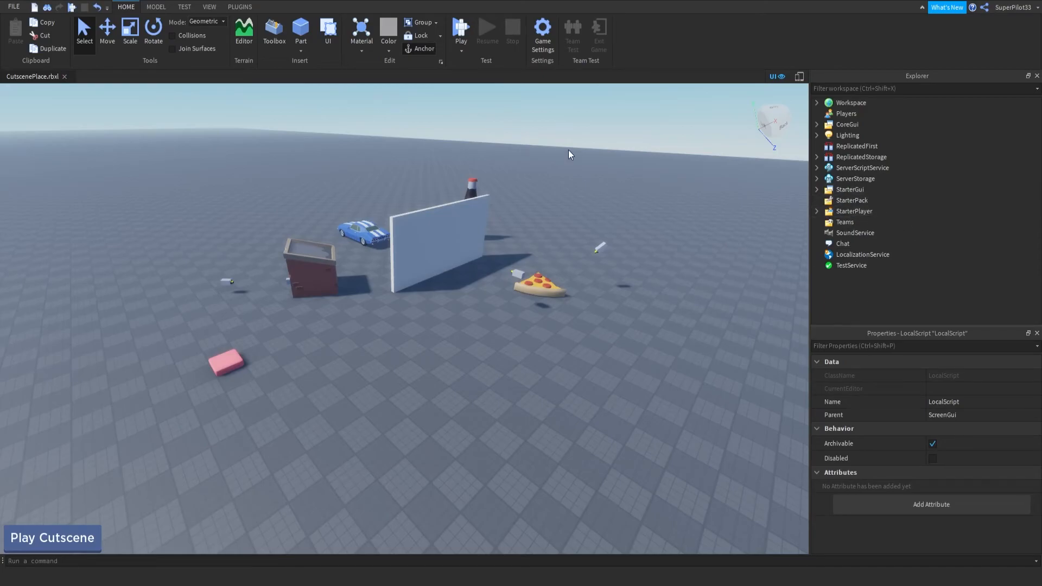